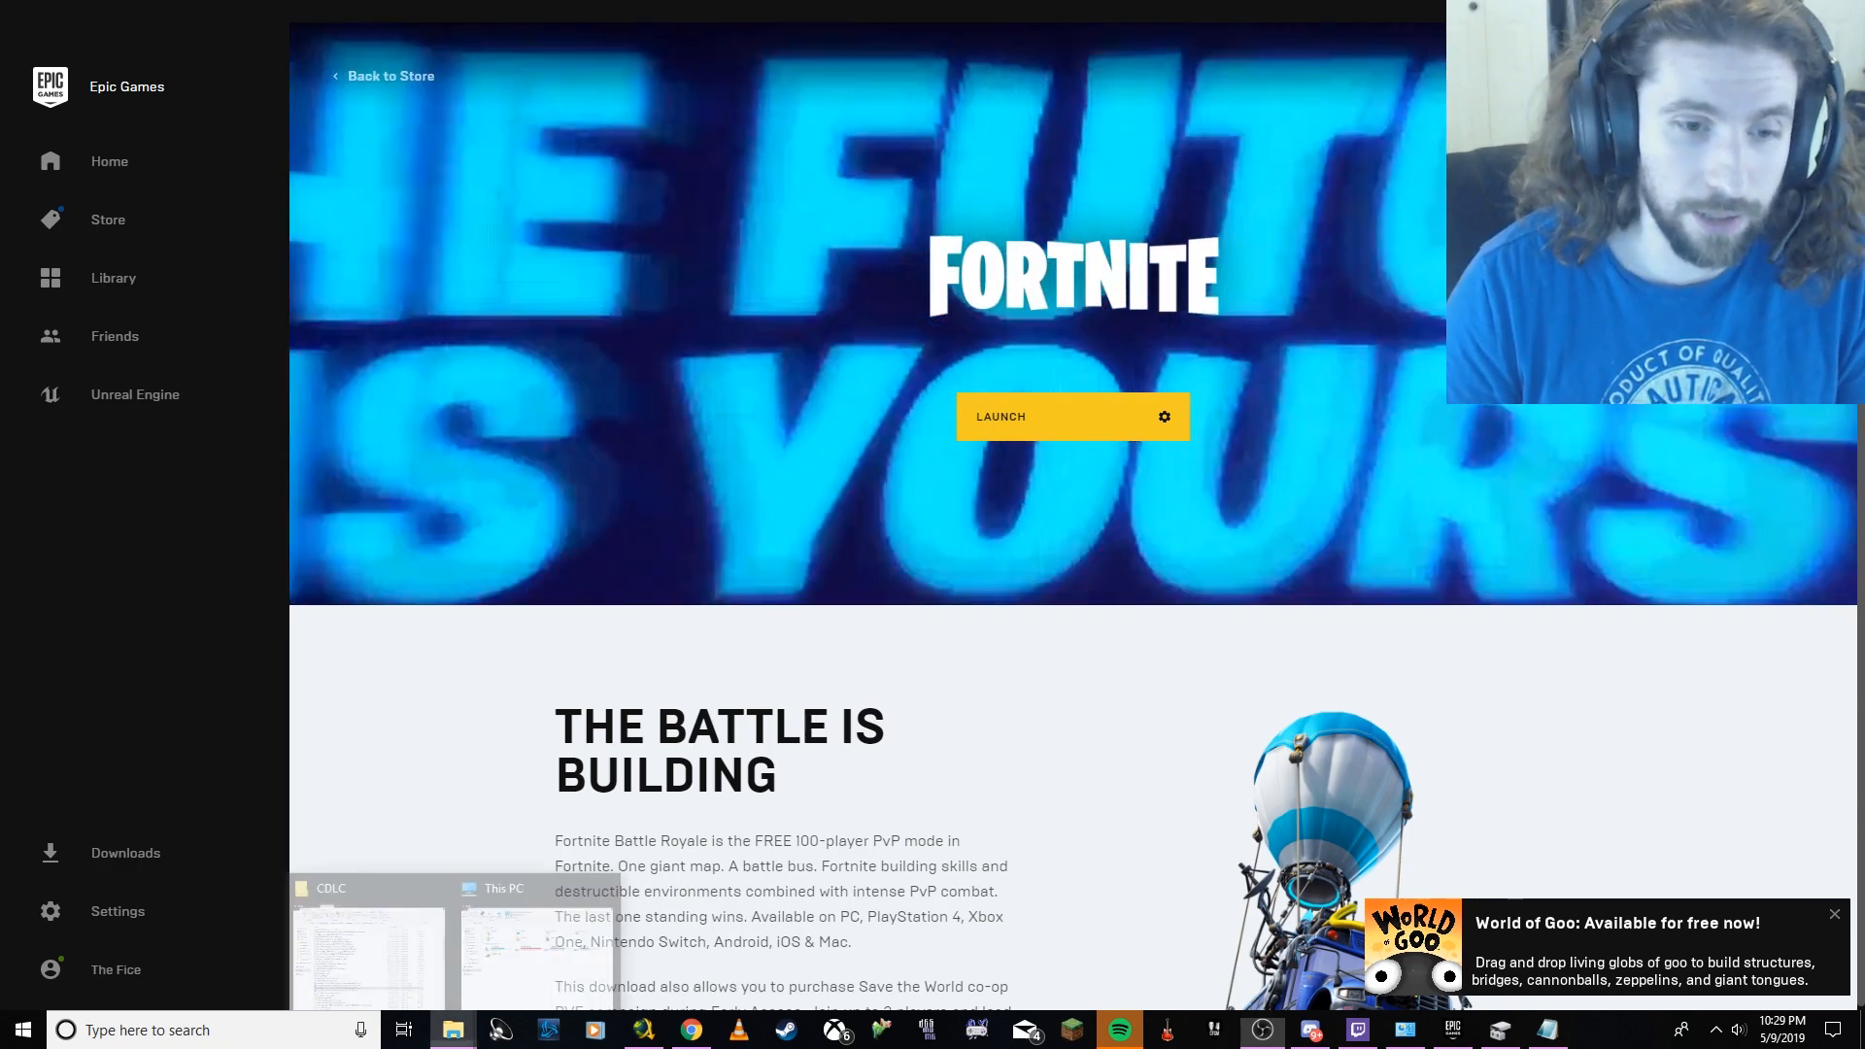
# Search 'disk management' from Start and launch Create and format hard disk partitions.
pyautogui.click(499, 952)
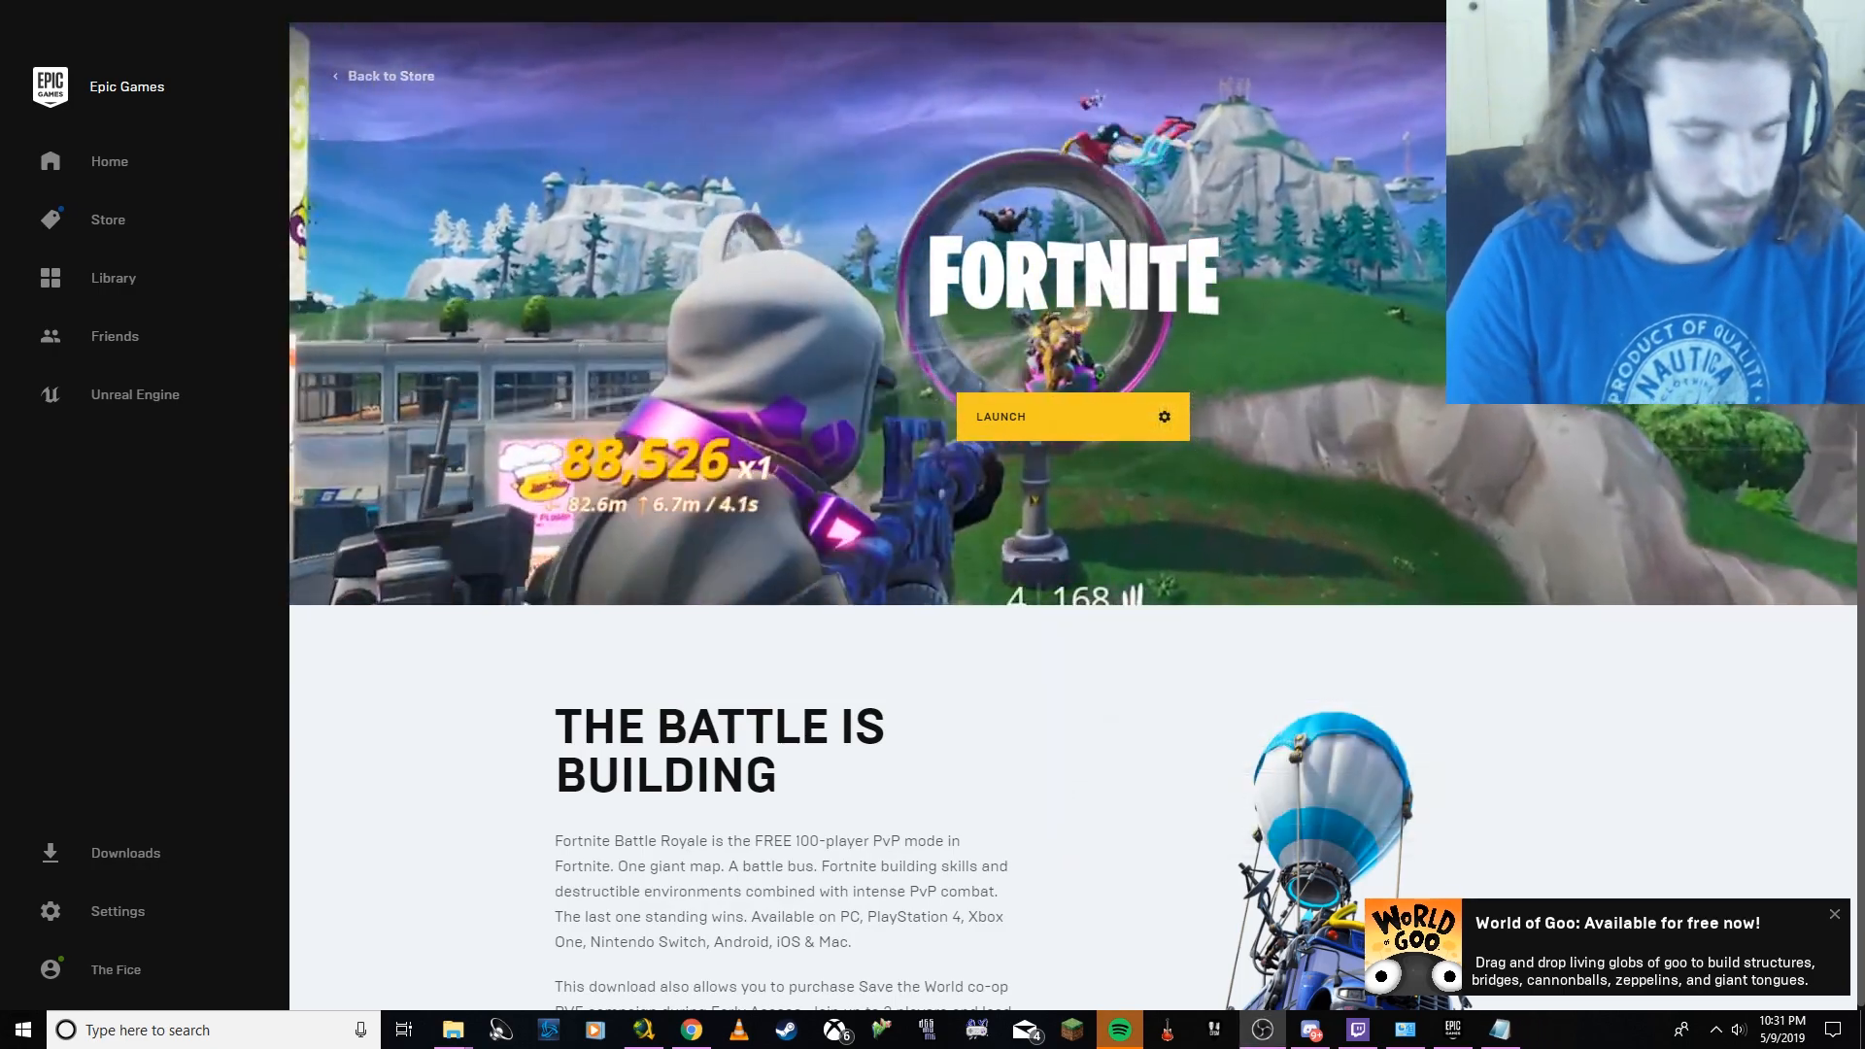
pyautogui.click(20, 1030)
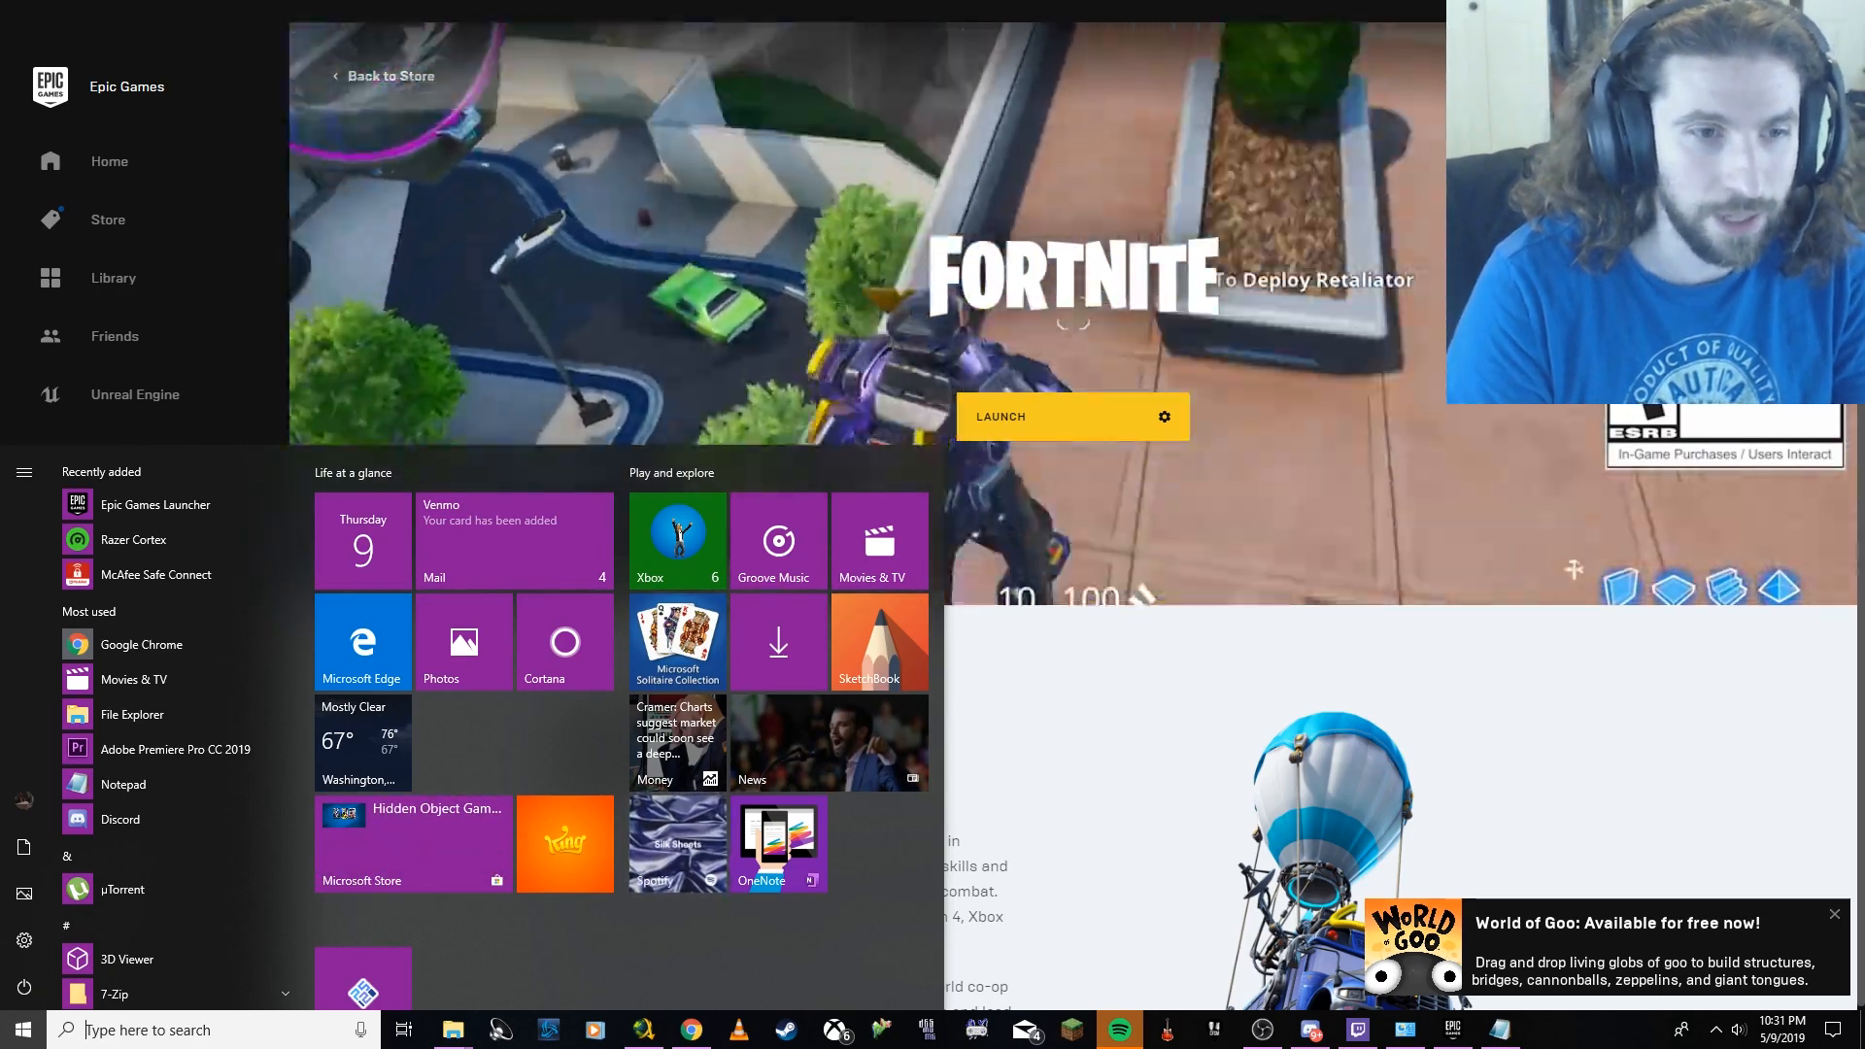
pyautogui.write('disk managem')
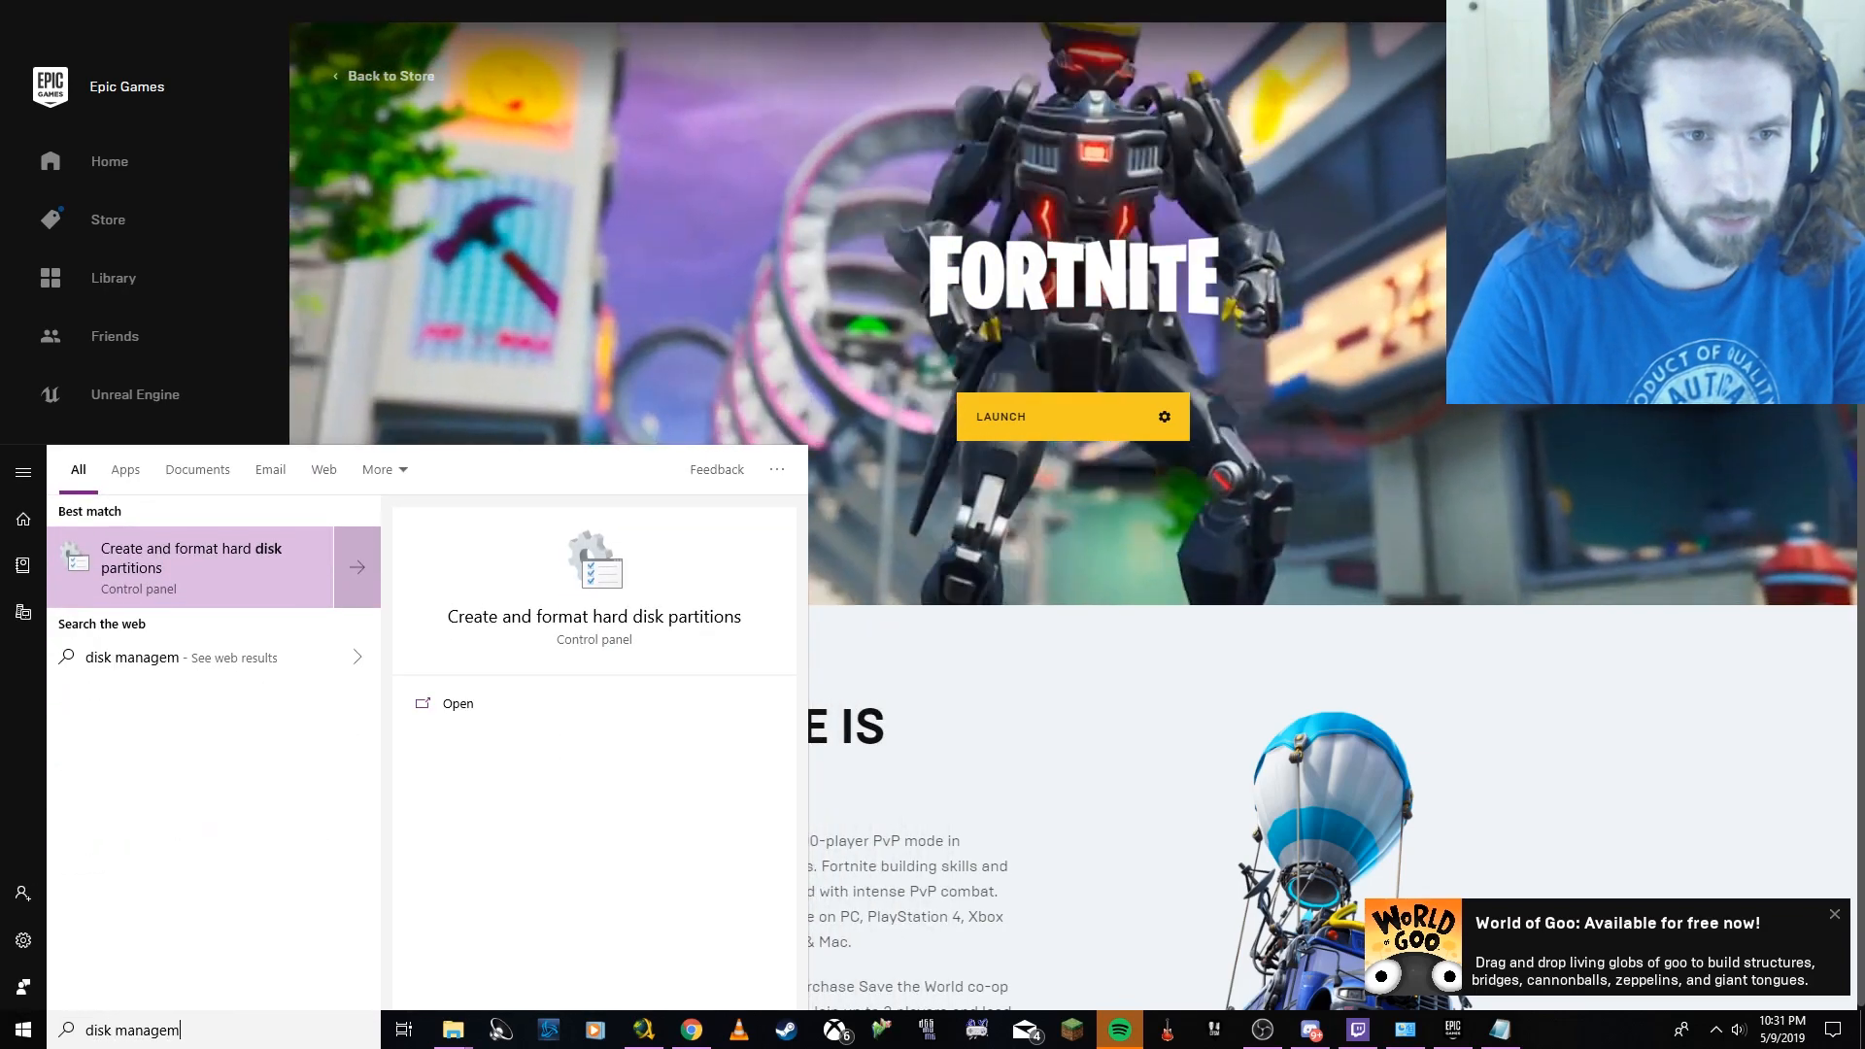
pyautogui.write('ent')
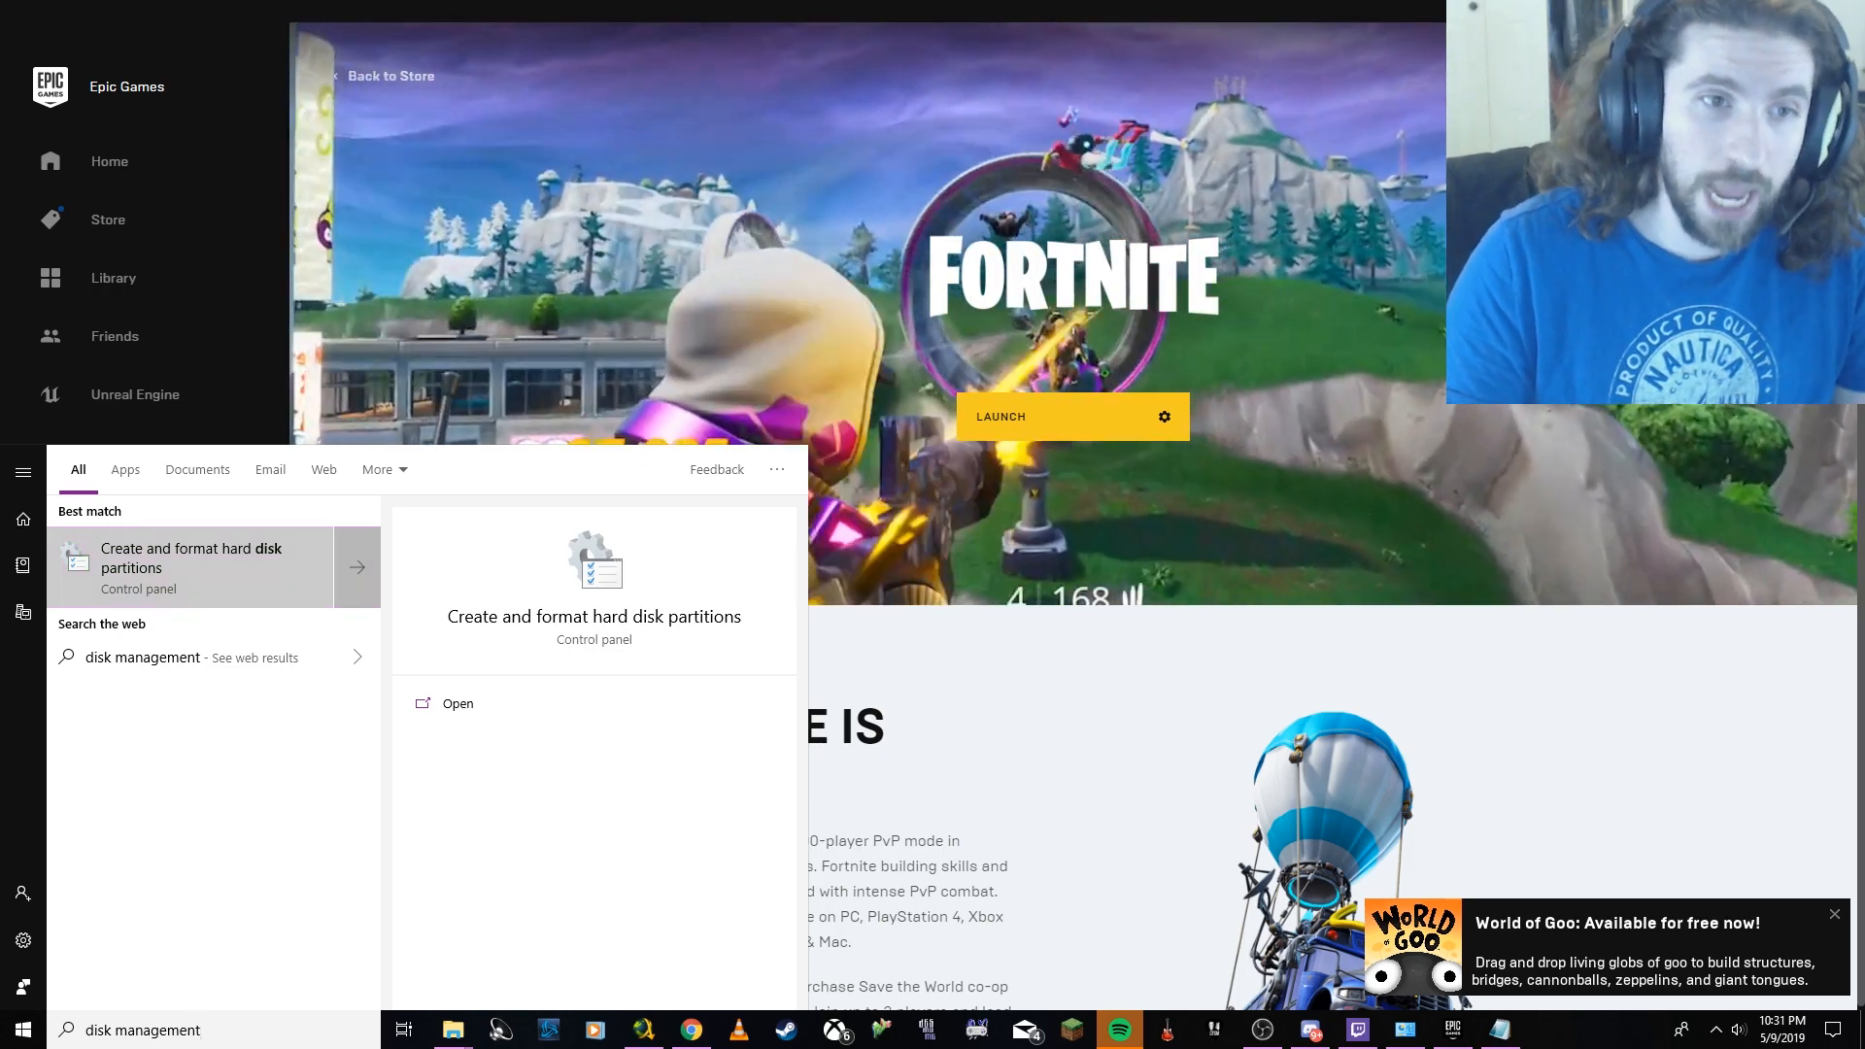
pyautogui.click(457, 703)
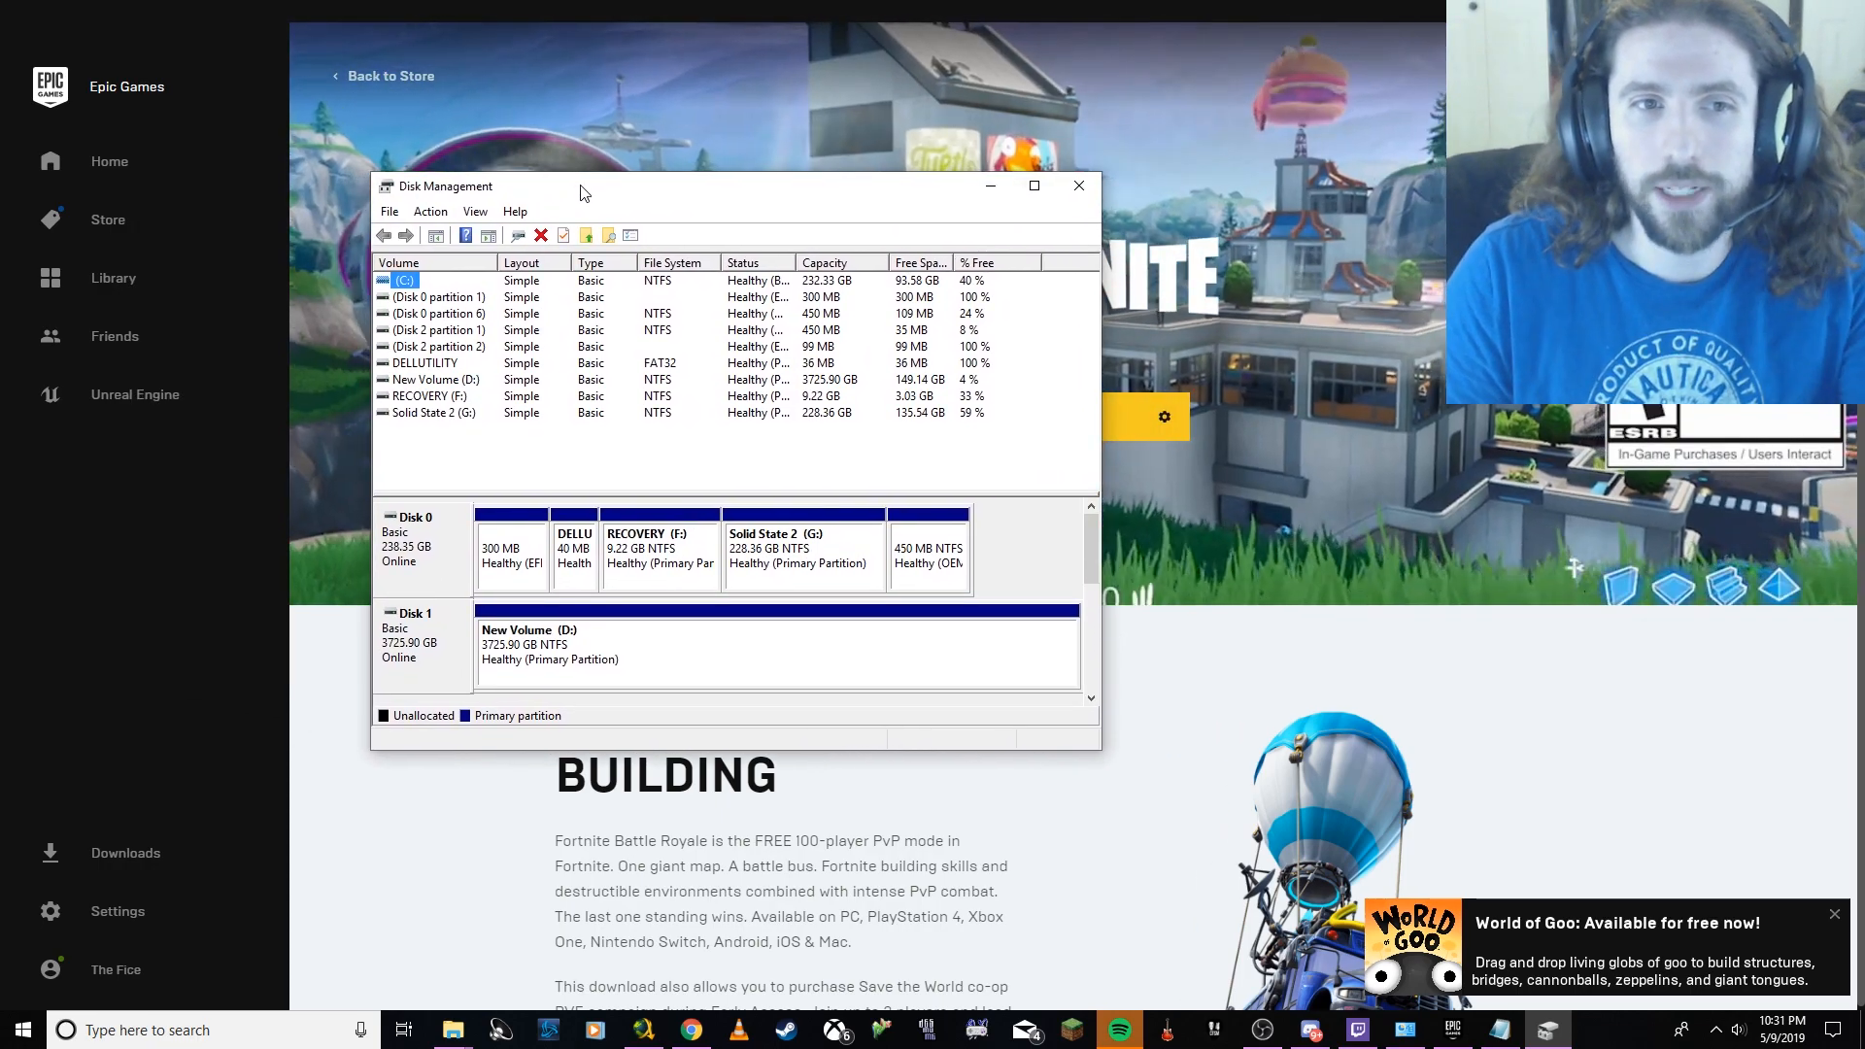
# Bring up Change Drive Letter and Paths for the Solid State 2 (G:) volume.
pyautogui.click(431, 412)
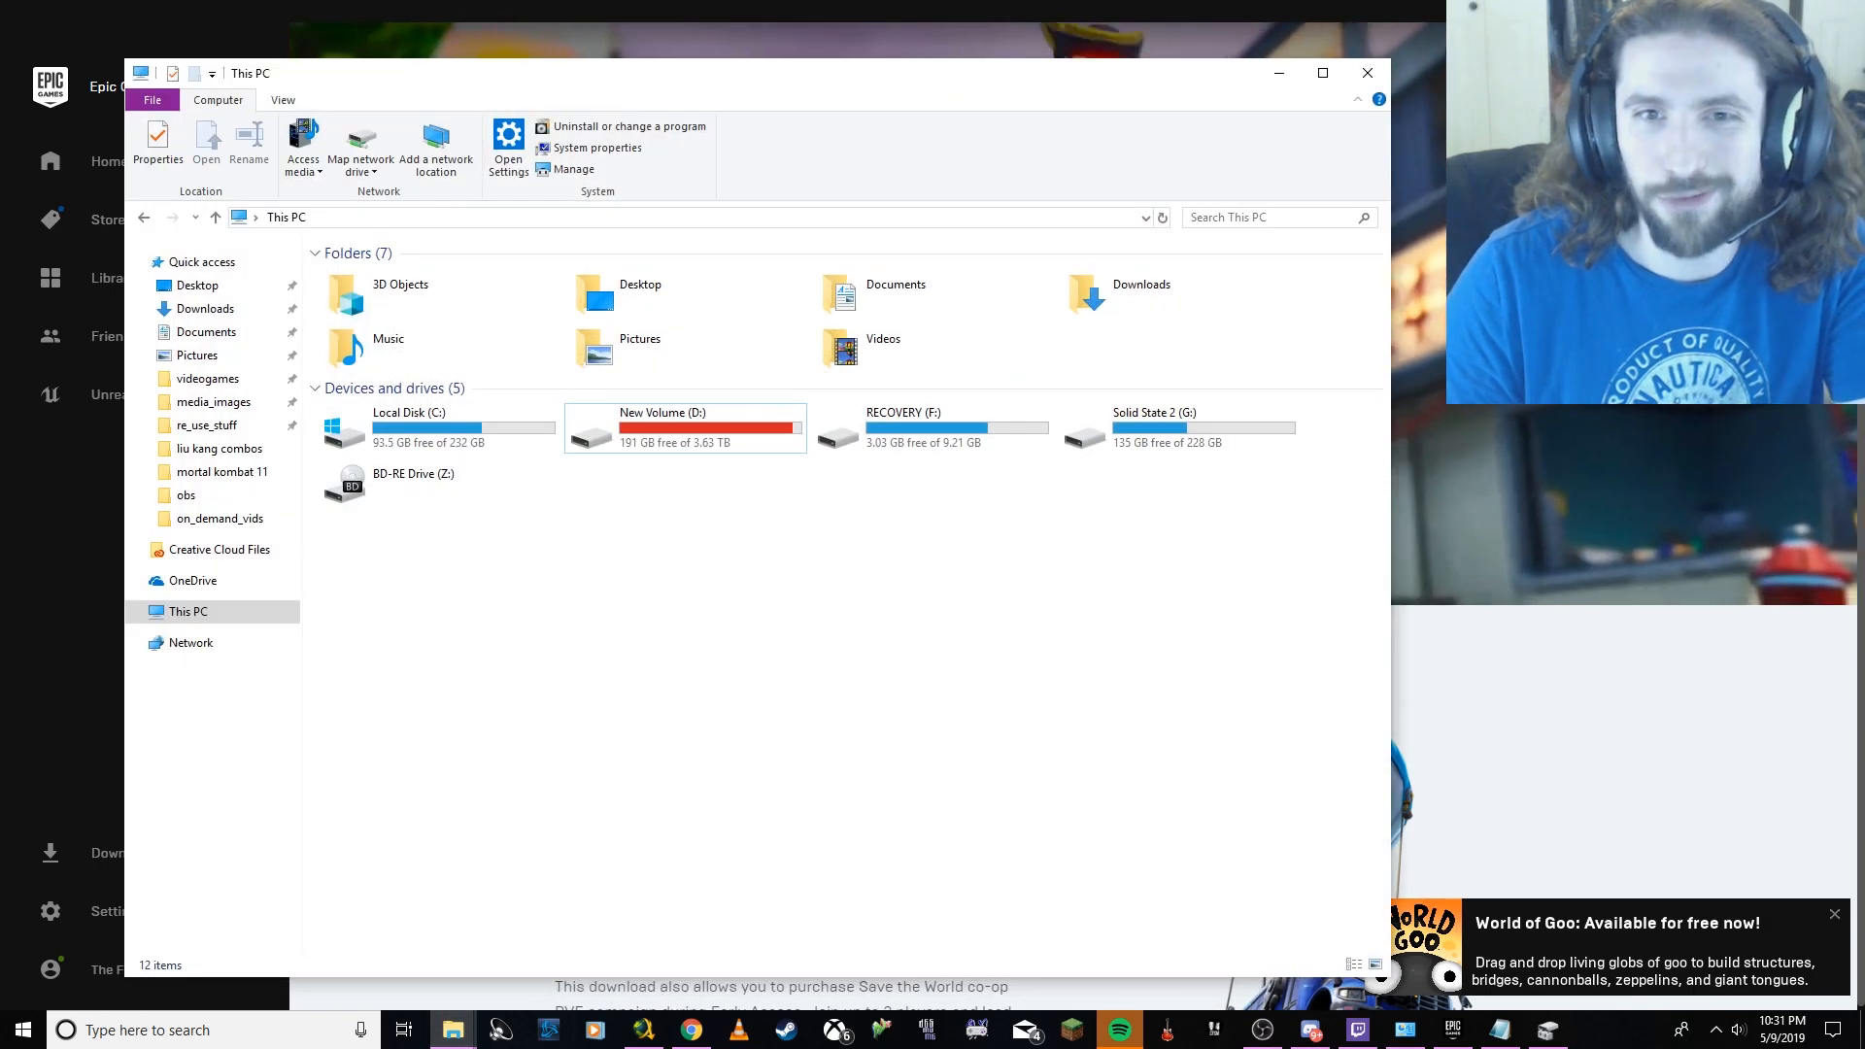
pyautogui.click(1177, 427)
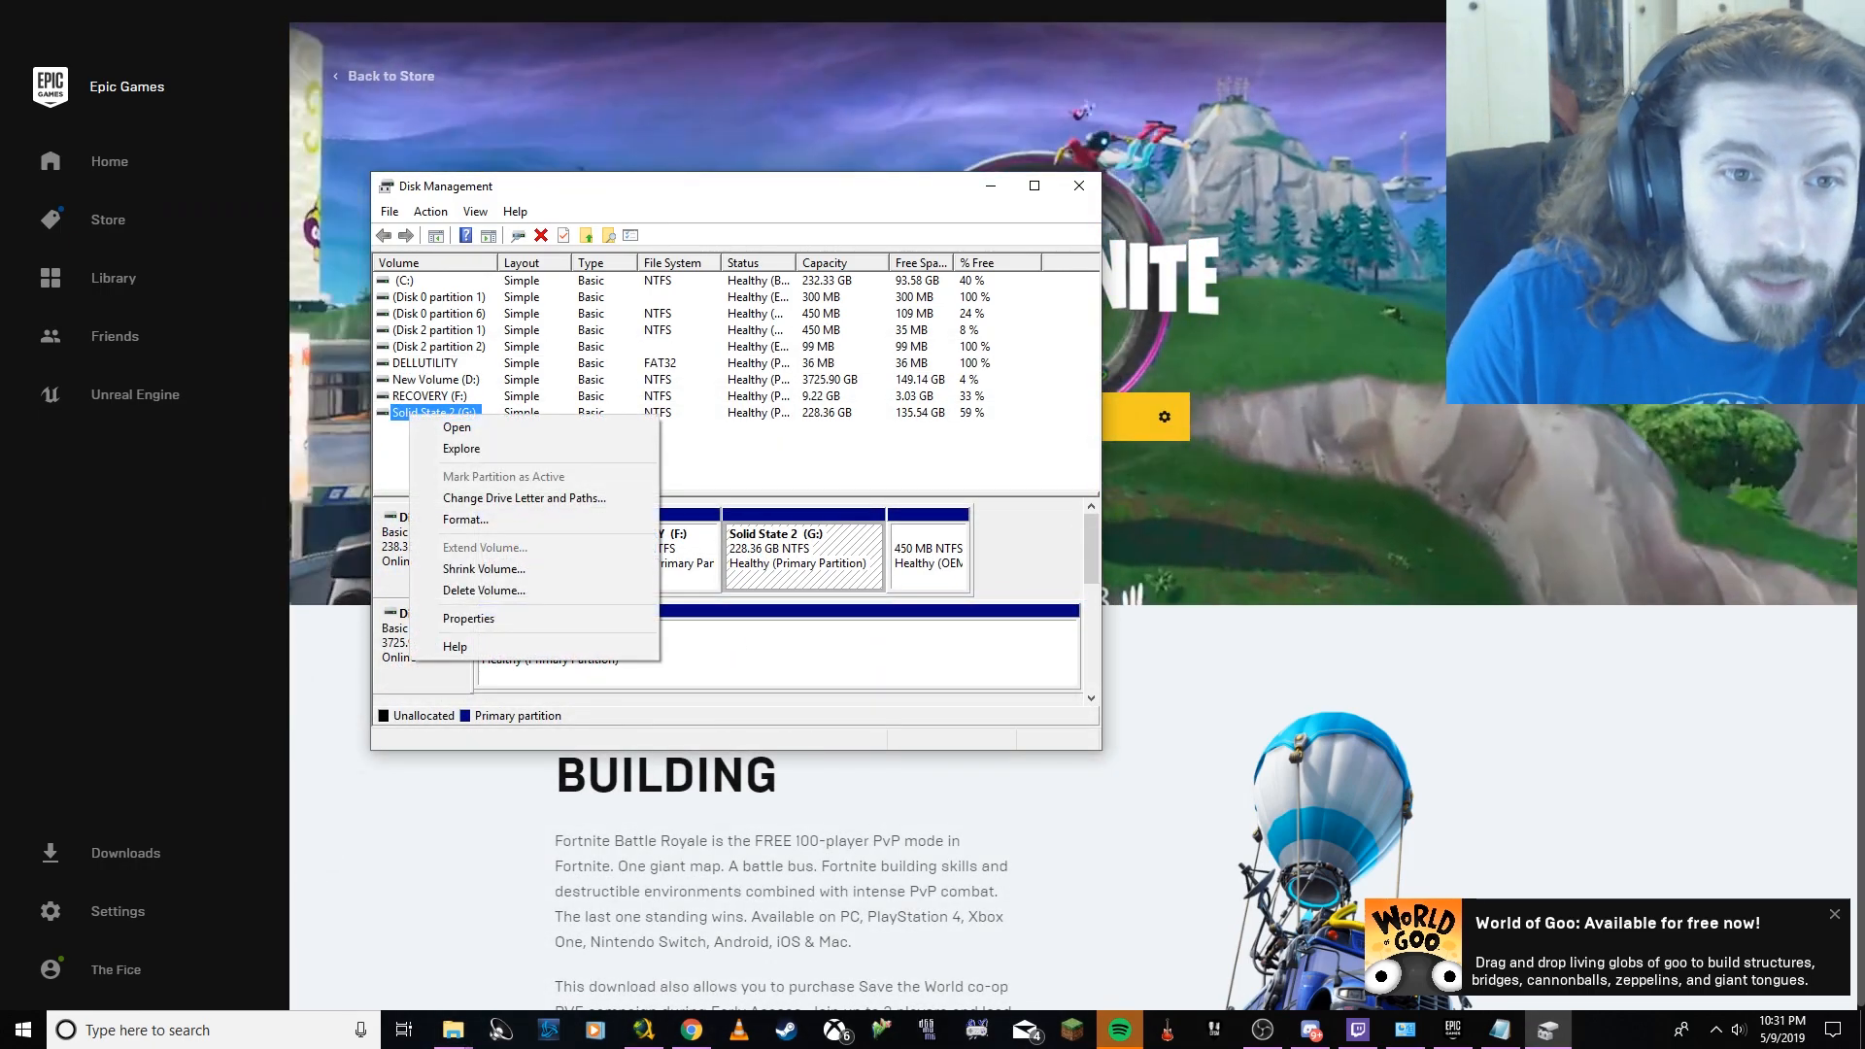
pyautogui.moveTo(523, 497)
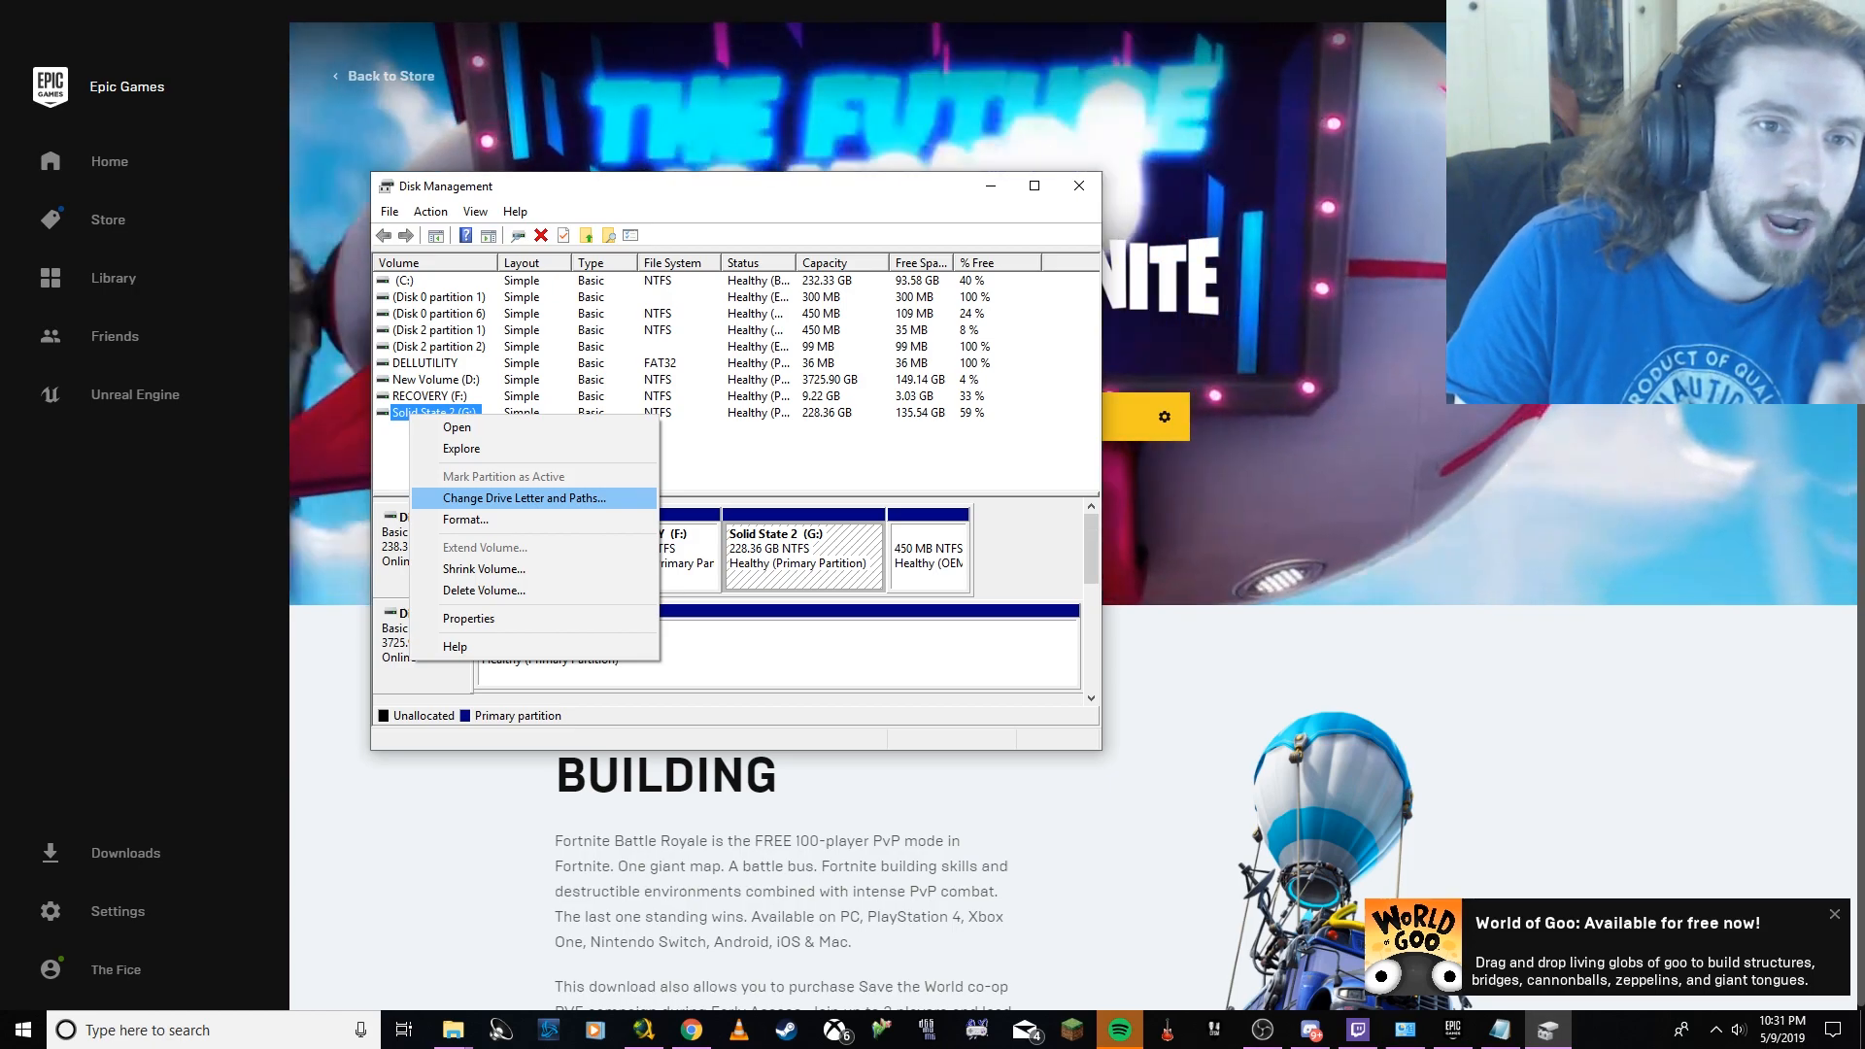
pyautogui.click(523, 497)
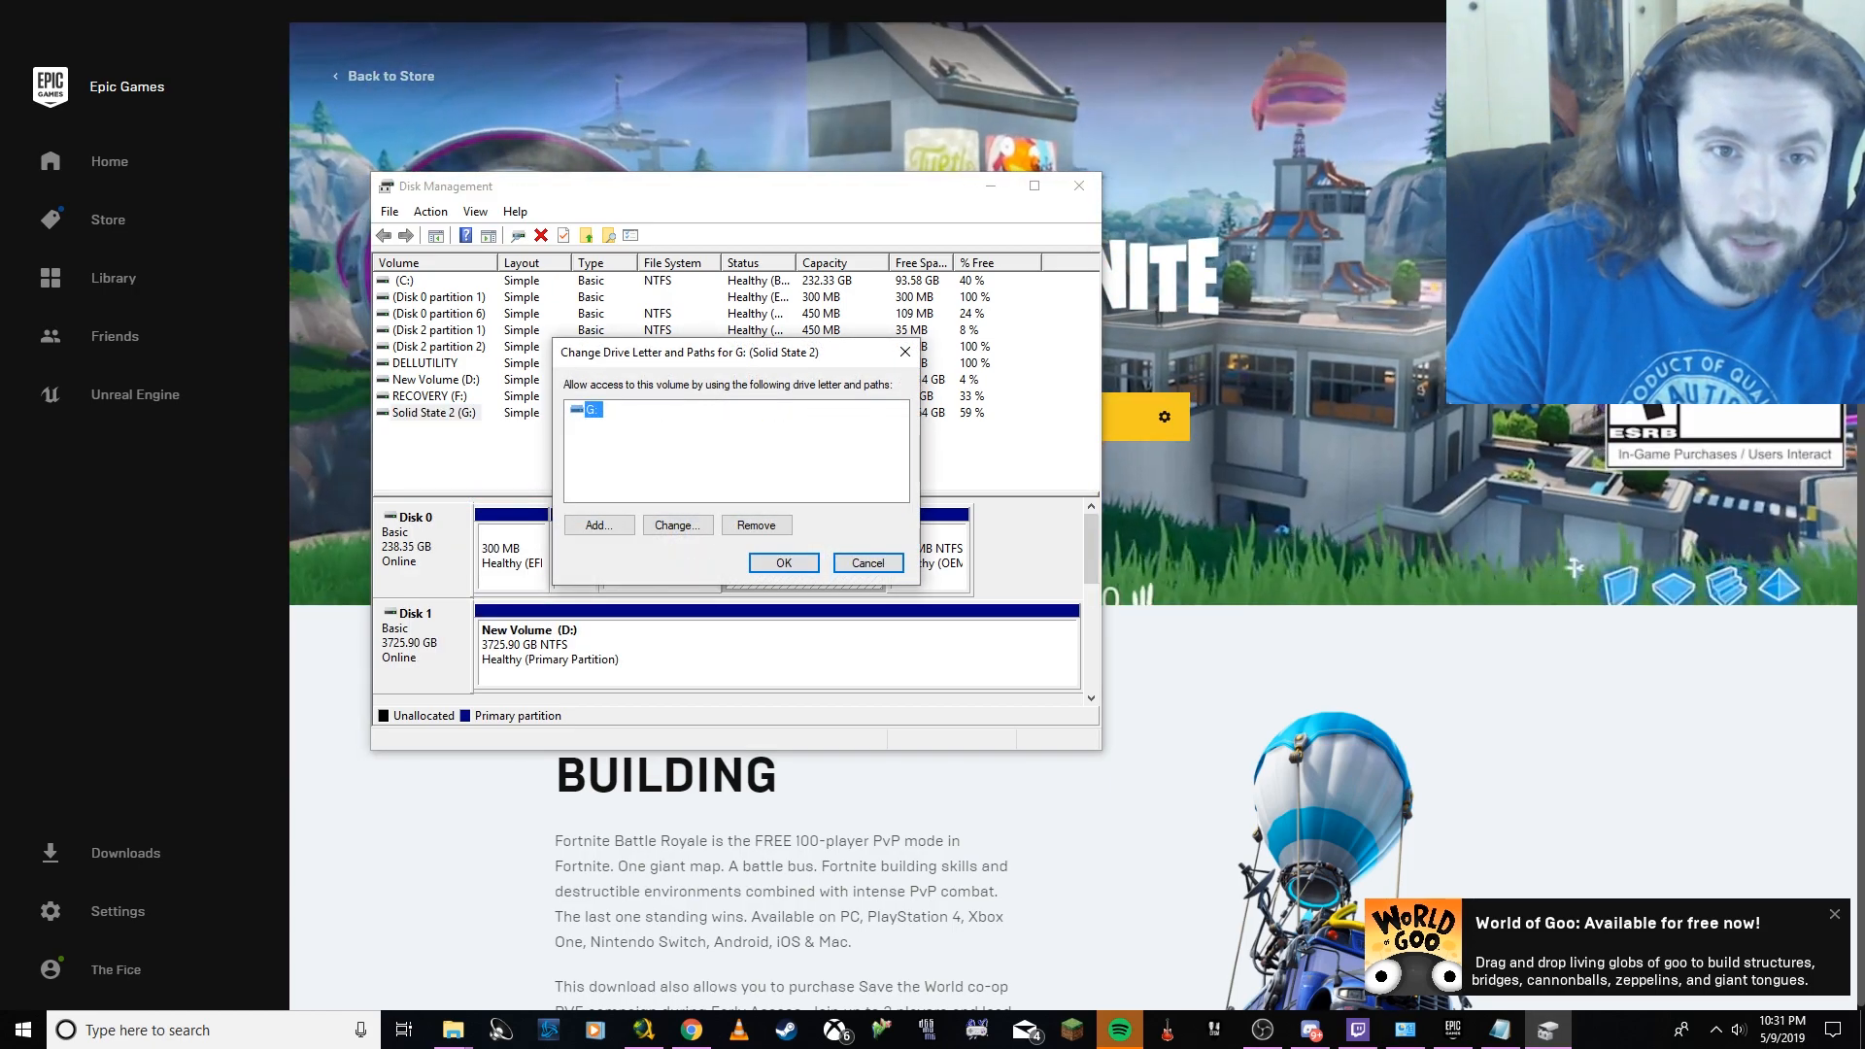
pyautogui.click(676, 524)
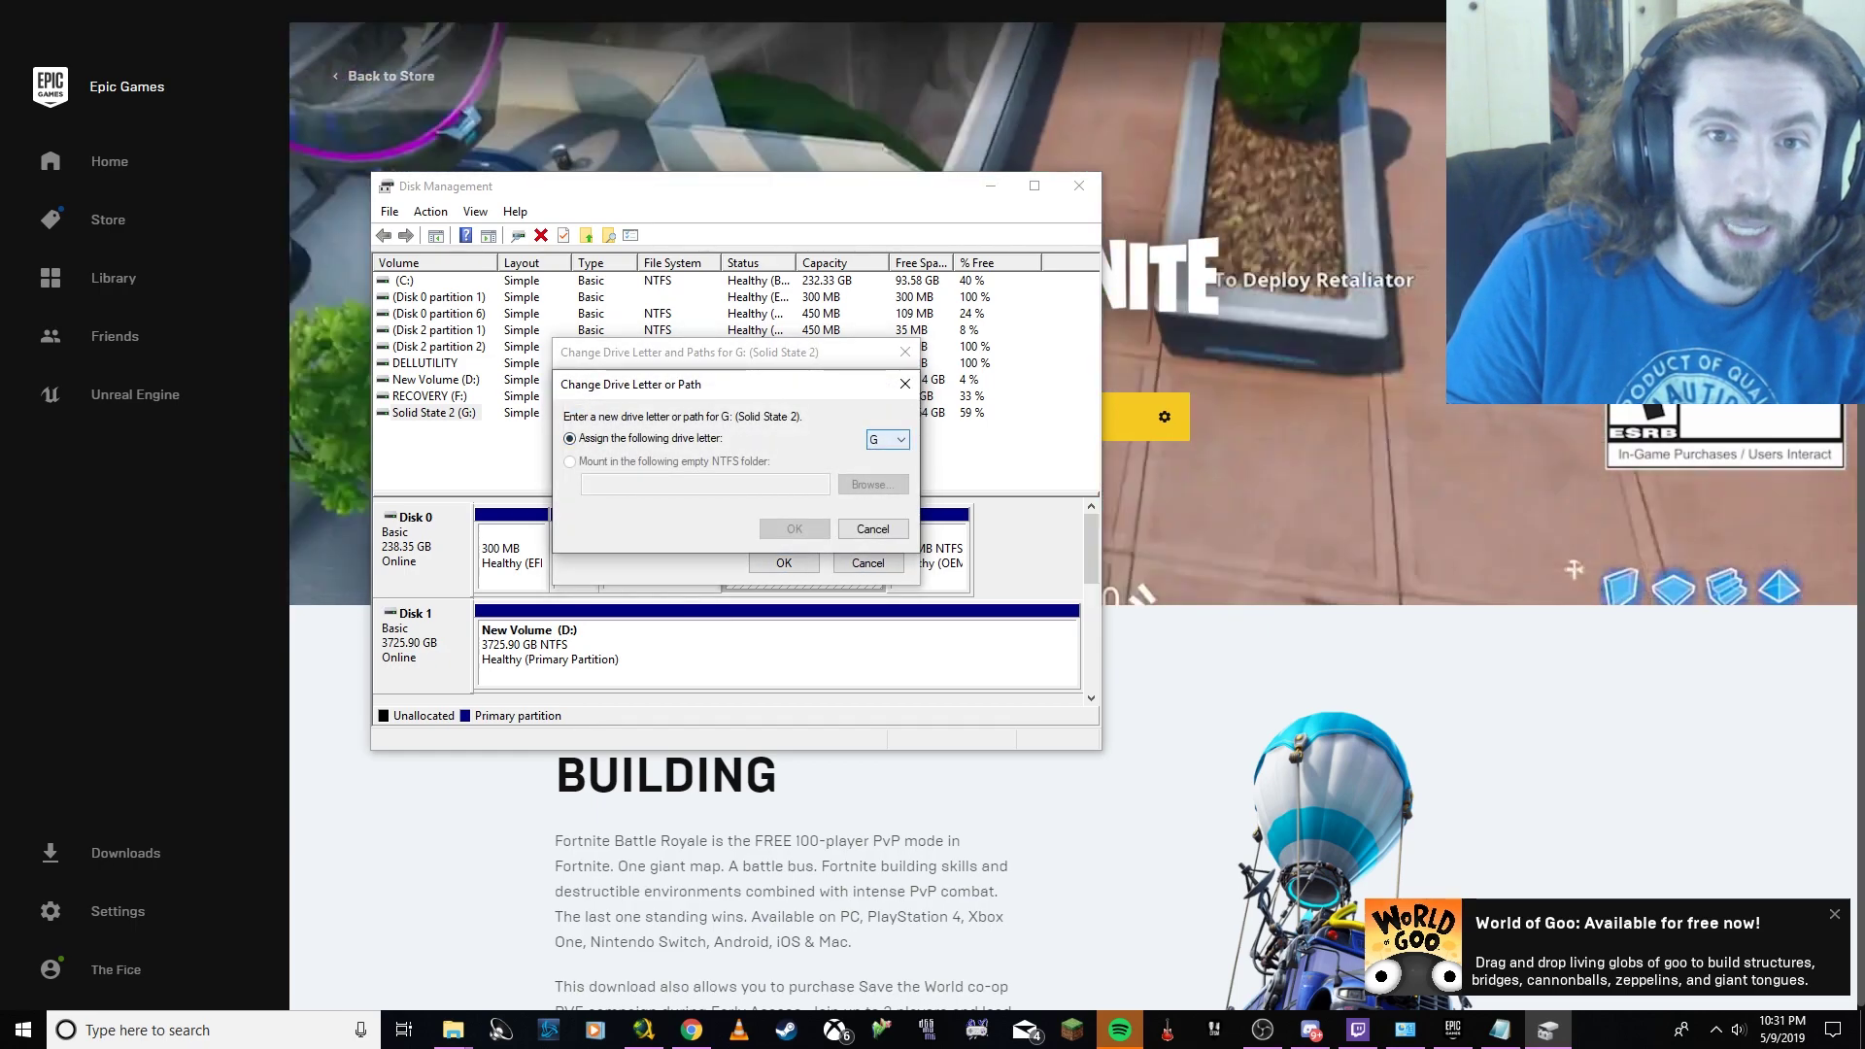
# Assign drive letter I to Solid State 2 and accept the warning.
pyautogui.click(901, 441)
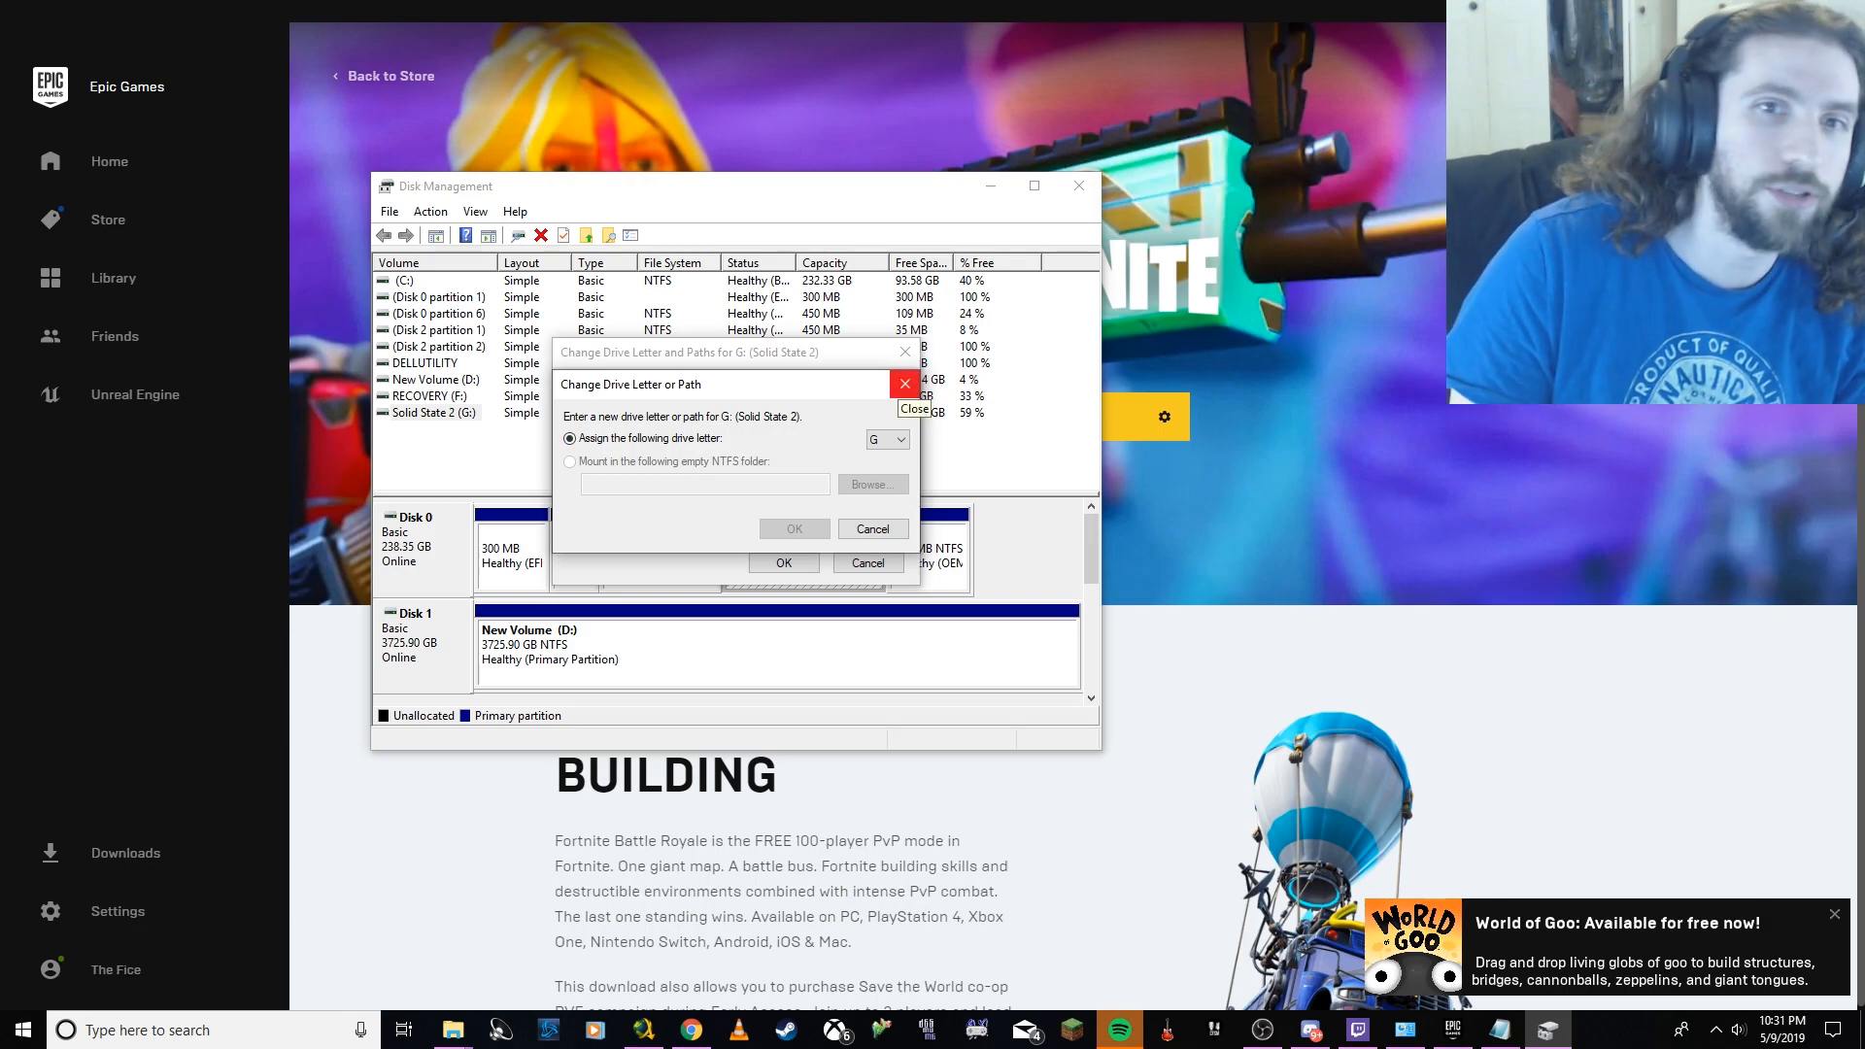
pyautogui.click(899, 441)
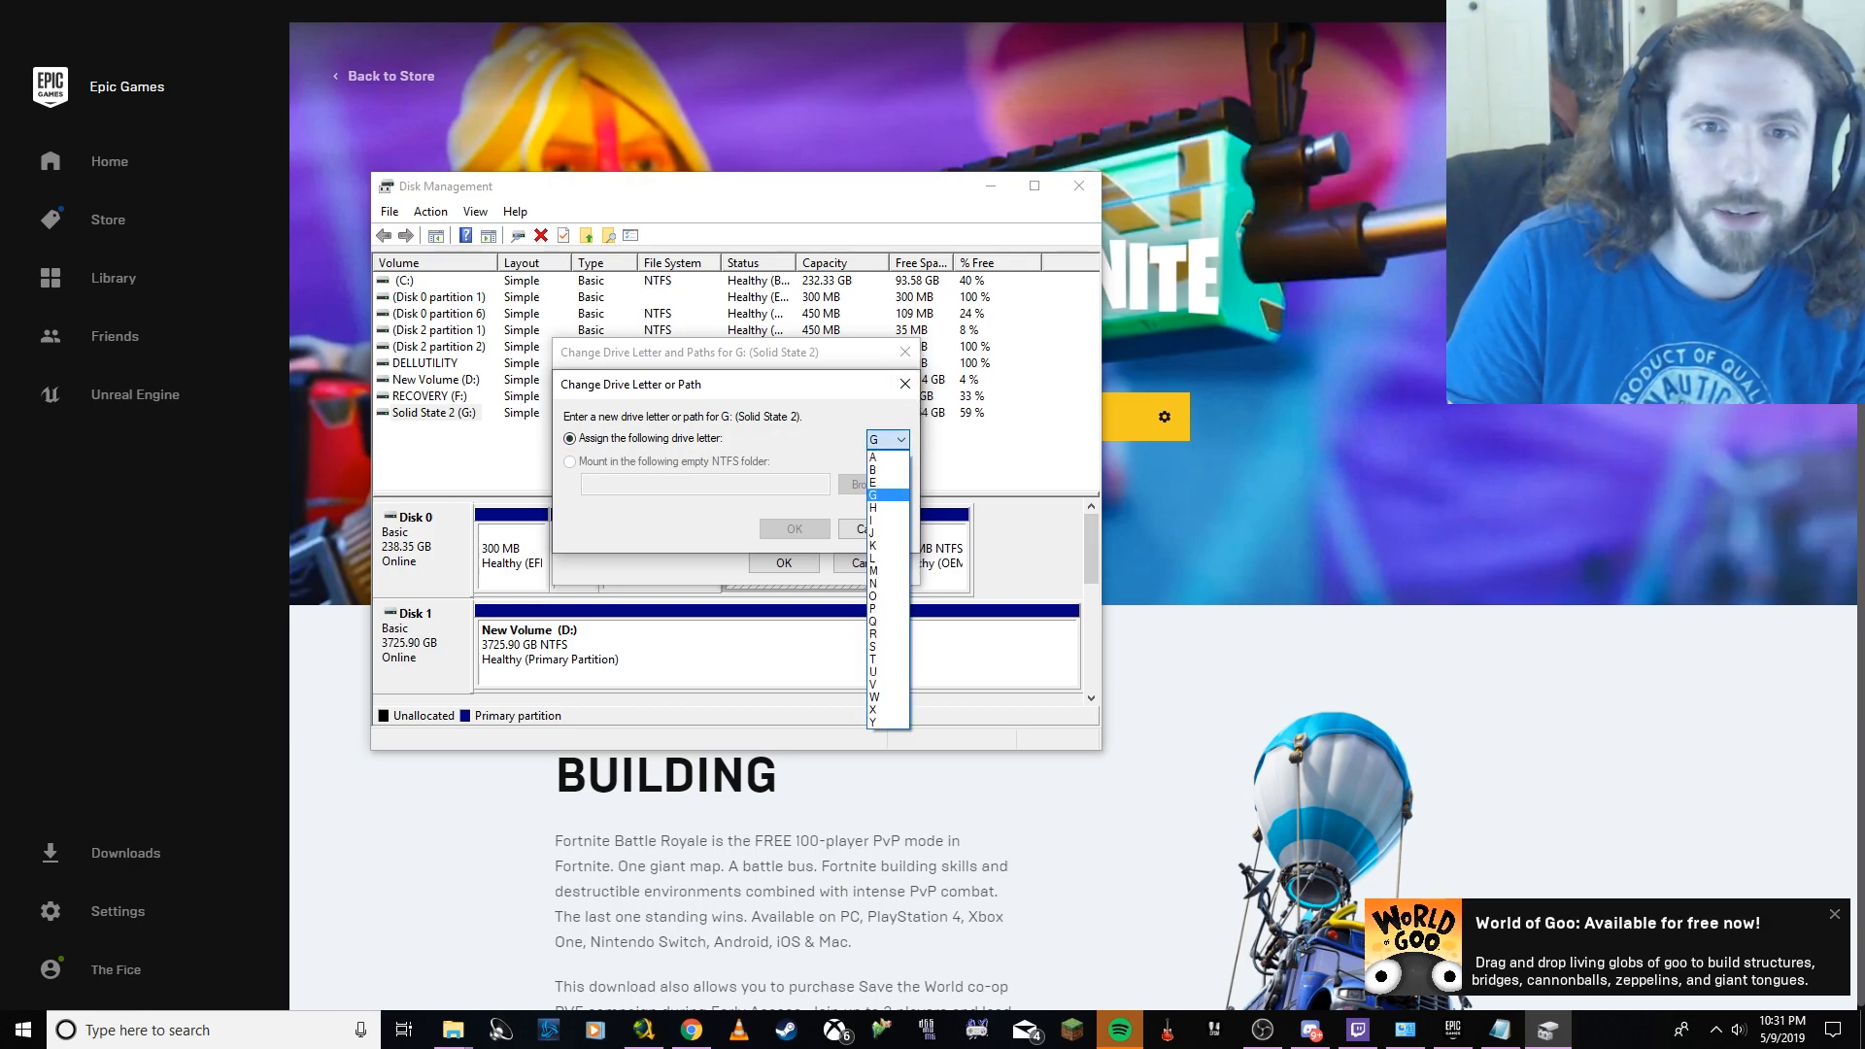
pyautogui.click(872, 521)
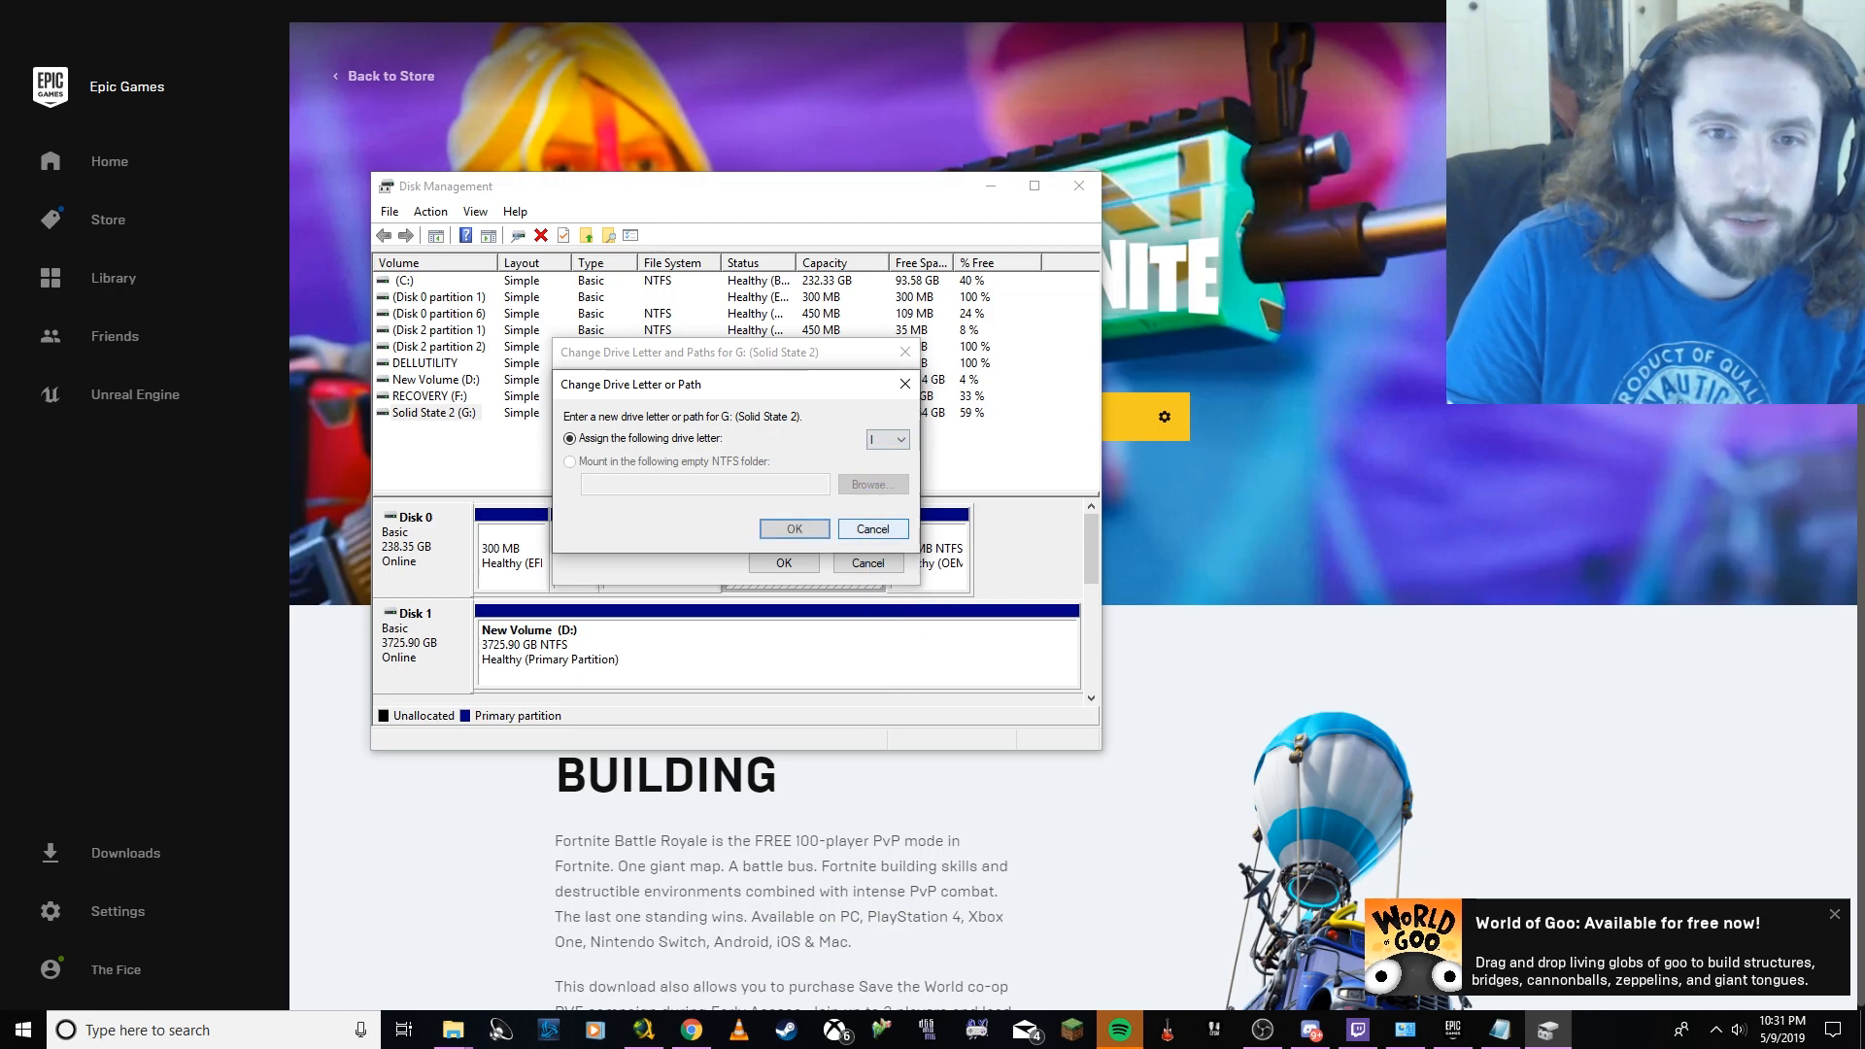
pyautogui.click(792, 528)
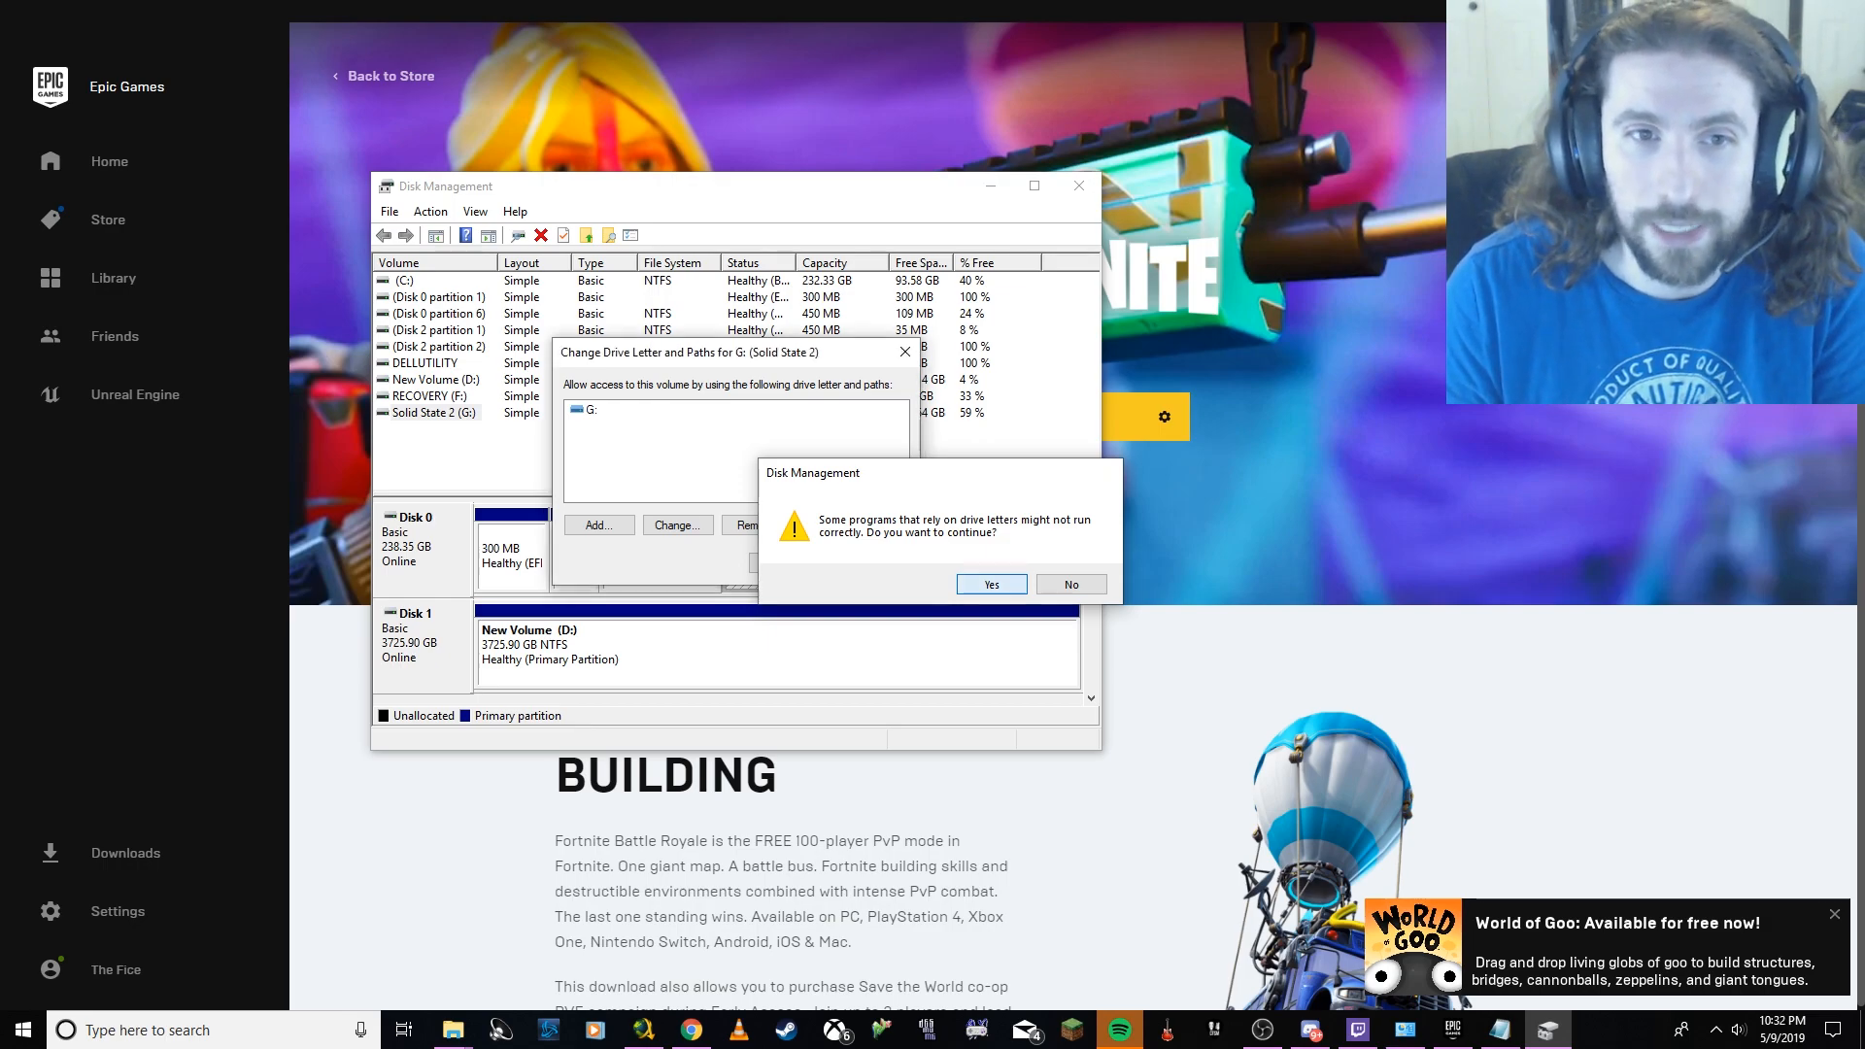
pyautogui.click(988, 584)
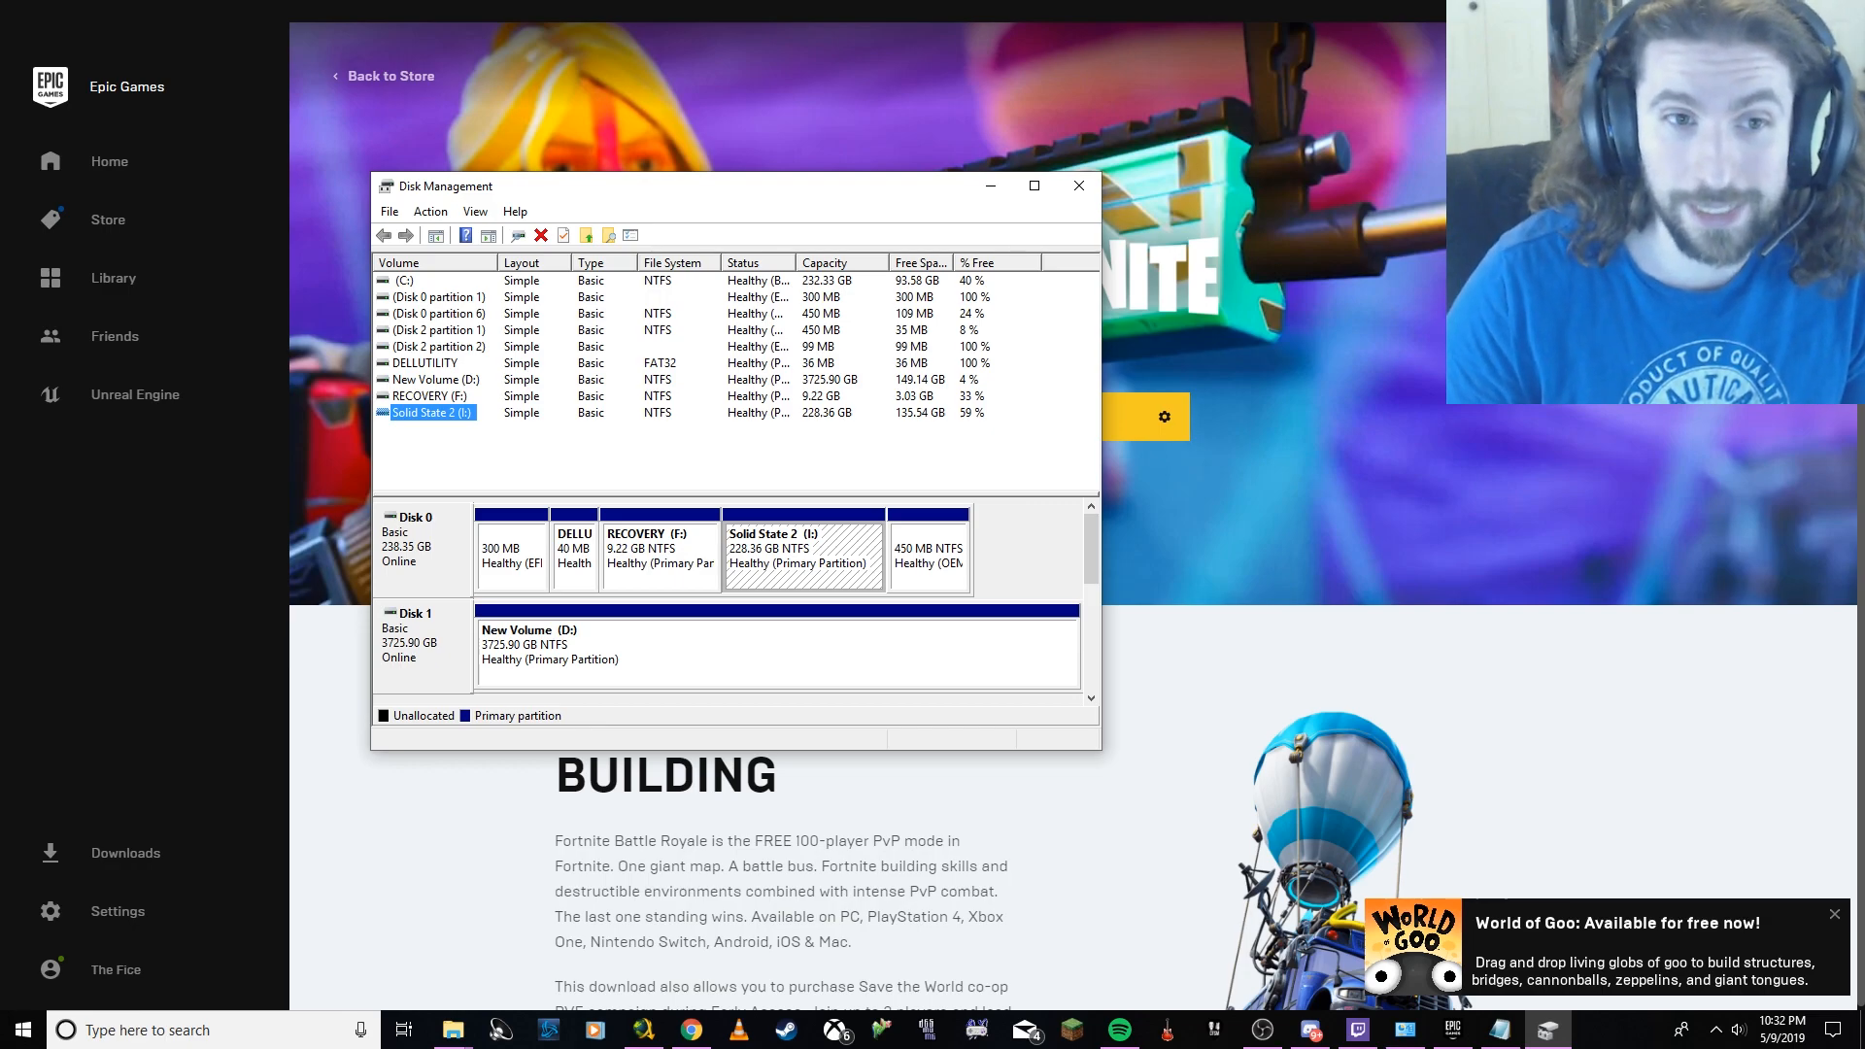
# Set Solid State 2 back to drive letter G and minimize Disk Management.
pyautogui.rightClick(428, 412)
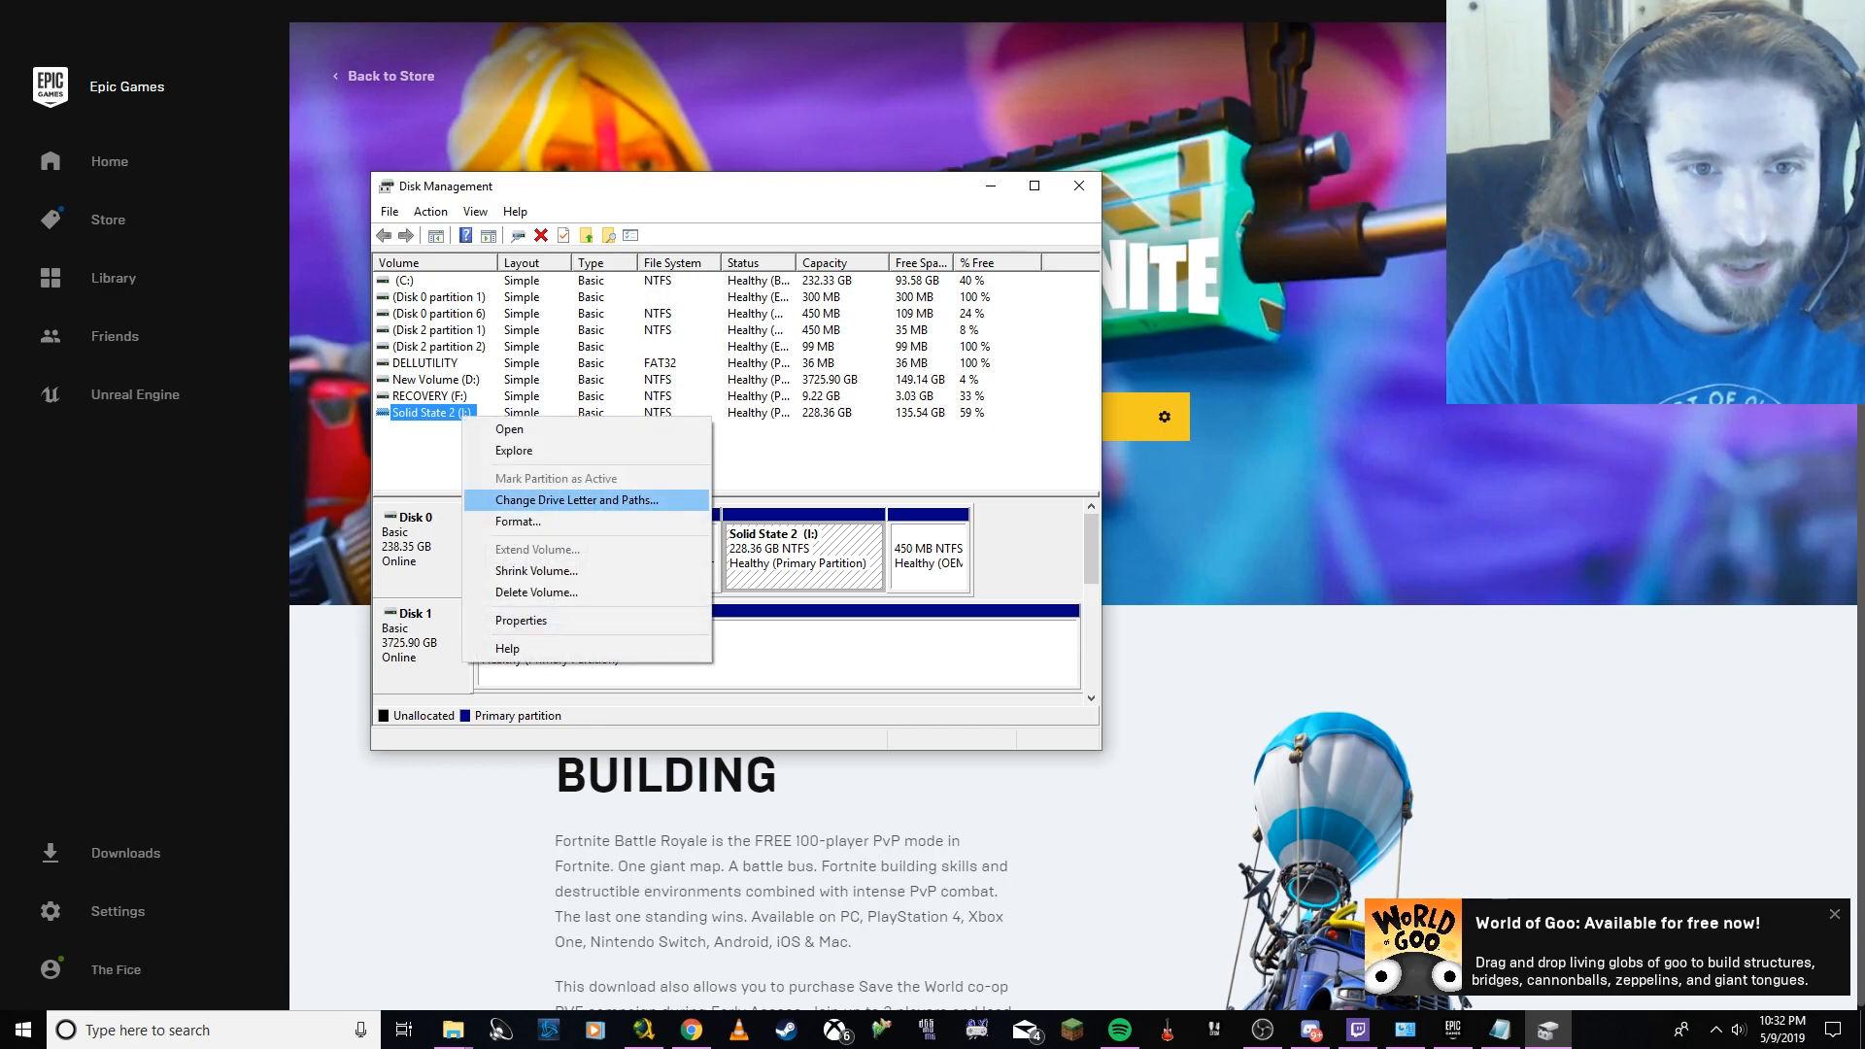
pyautogui.click(577, 499)
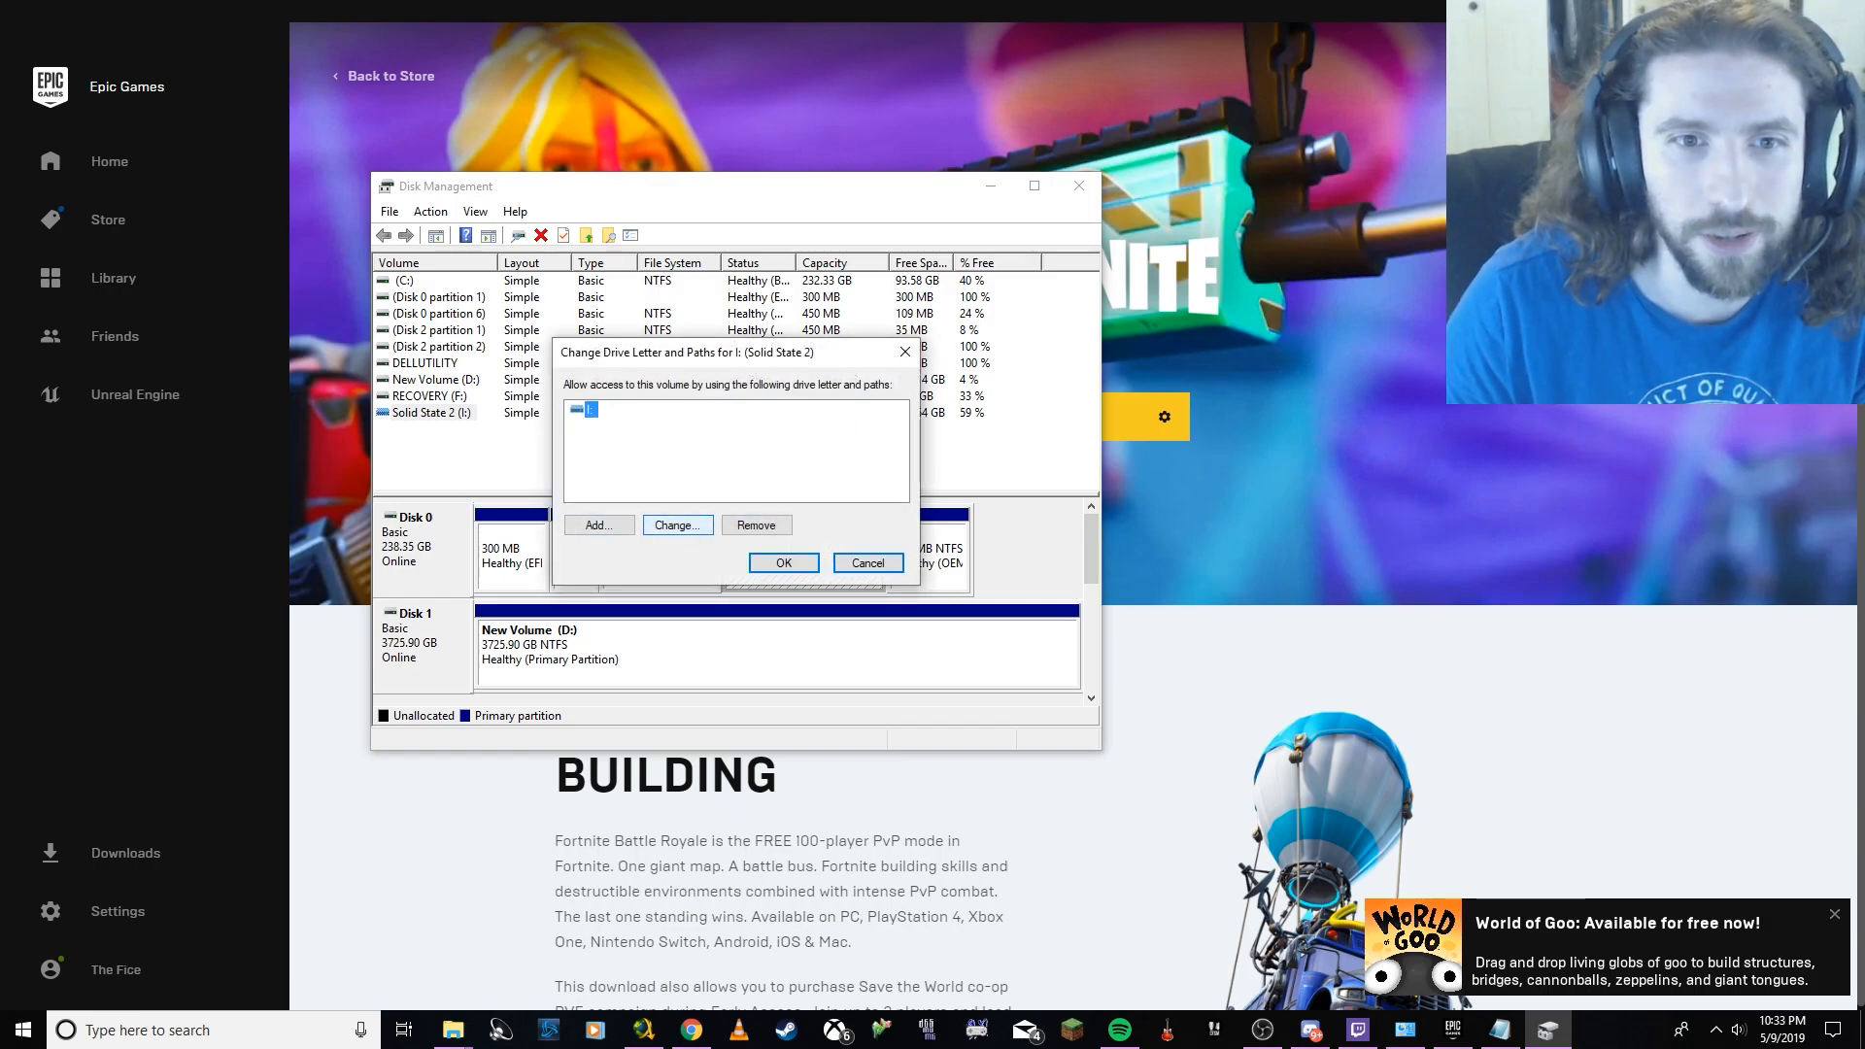
pyautogui.click(676, 525)
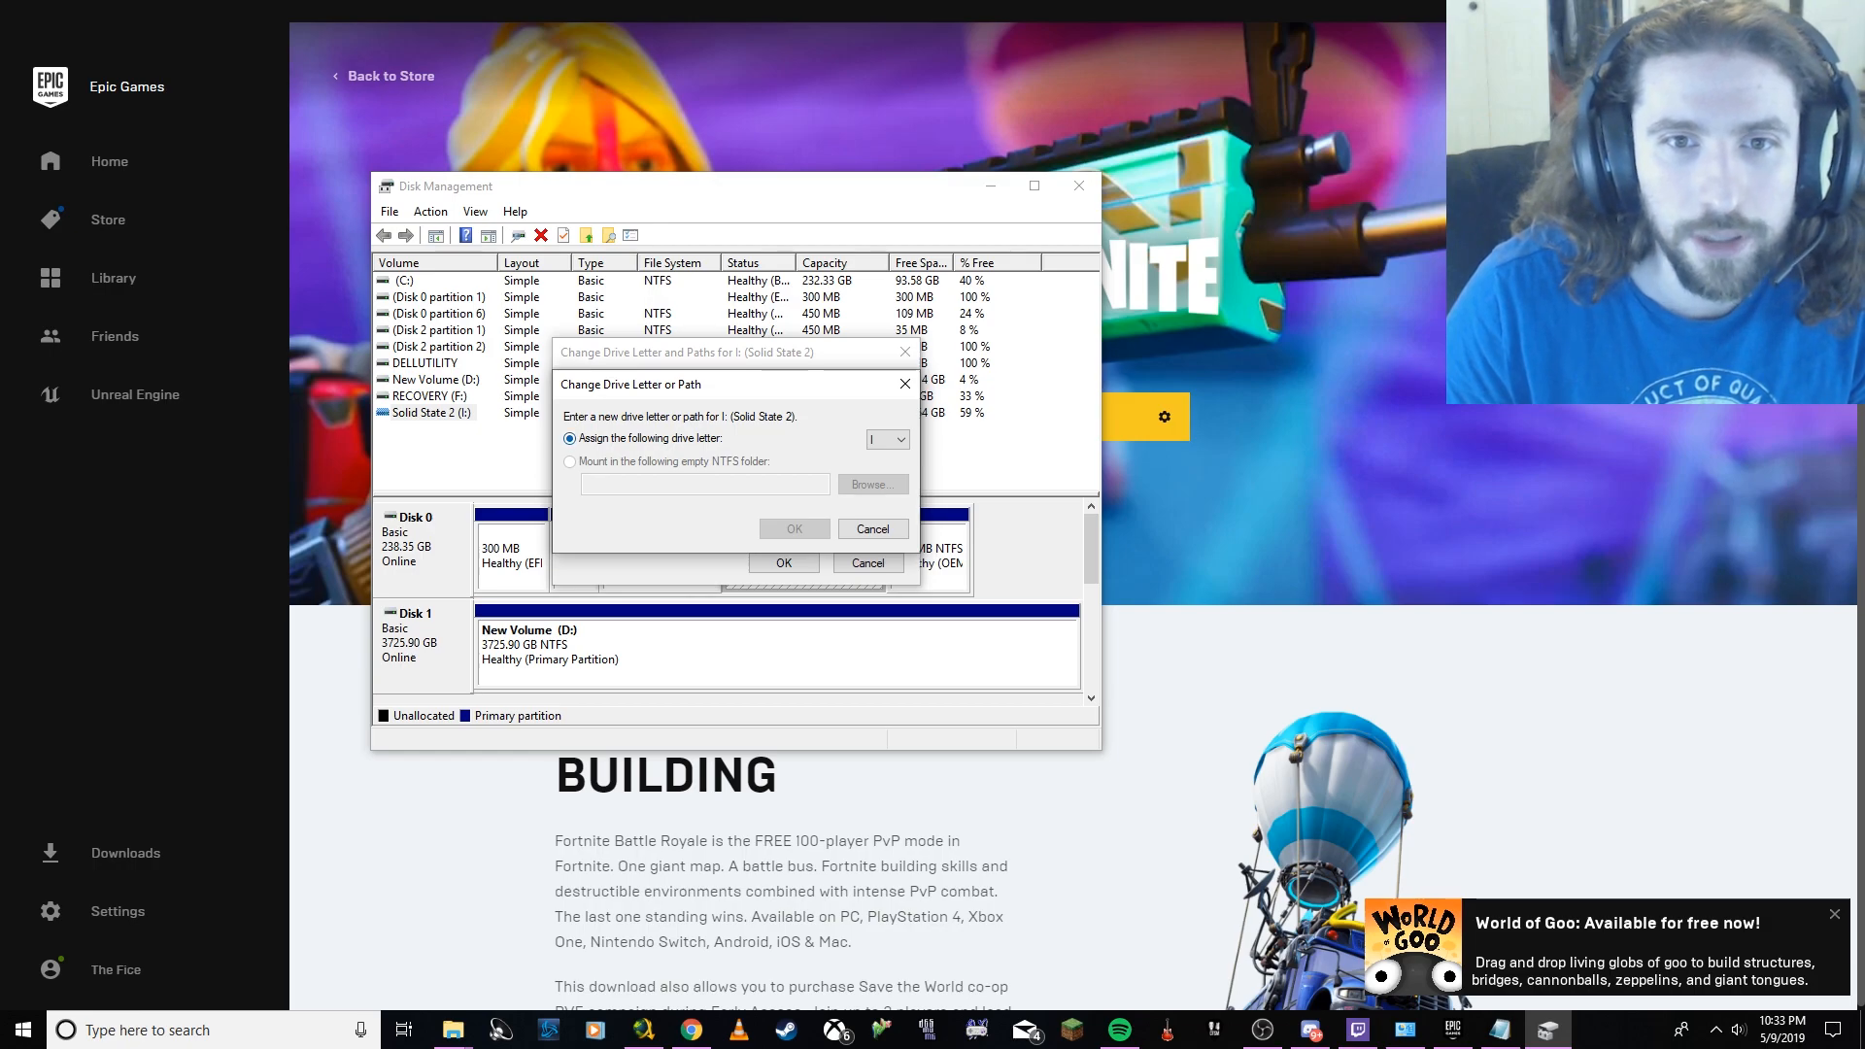
pyautogui.click(792, 528)
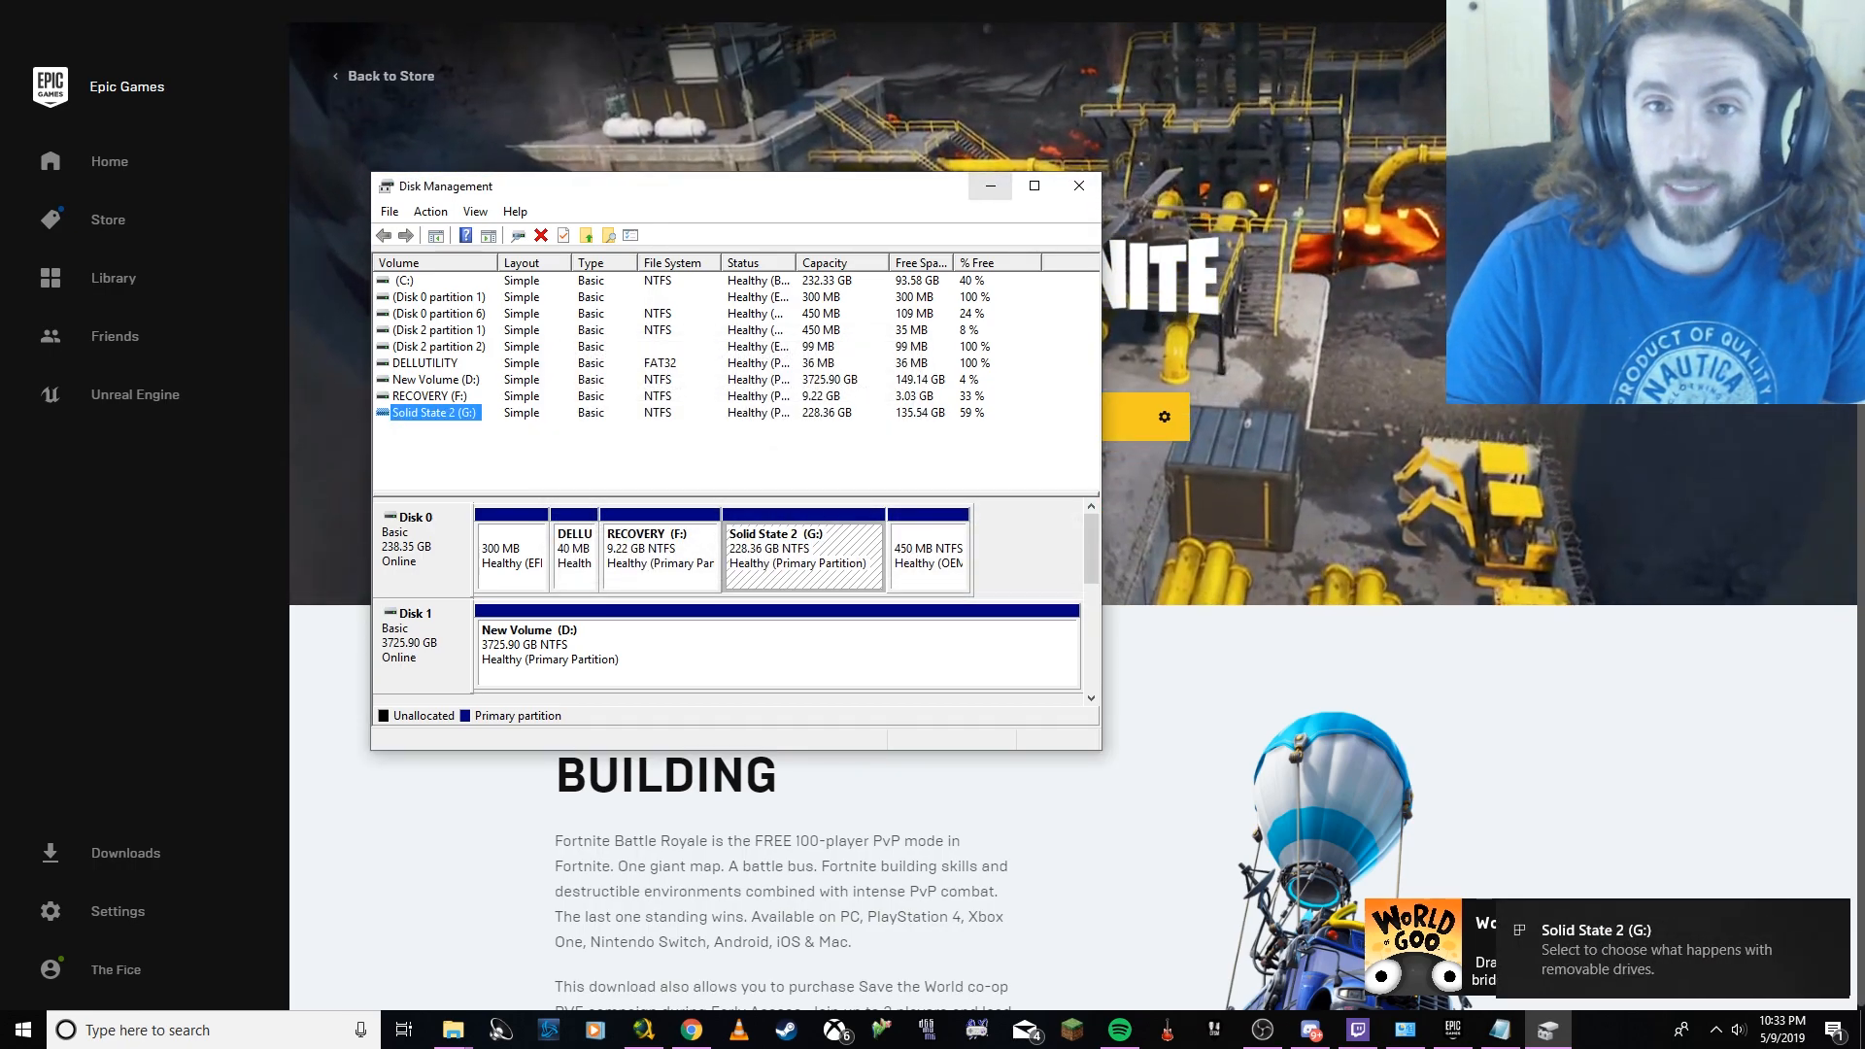
pyautogui.click(1078, 187)
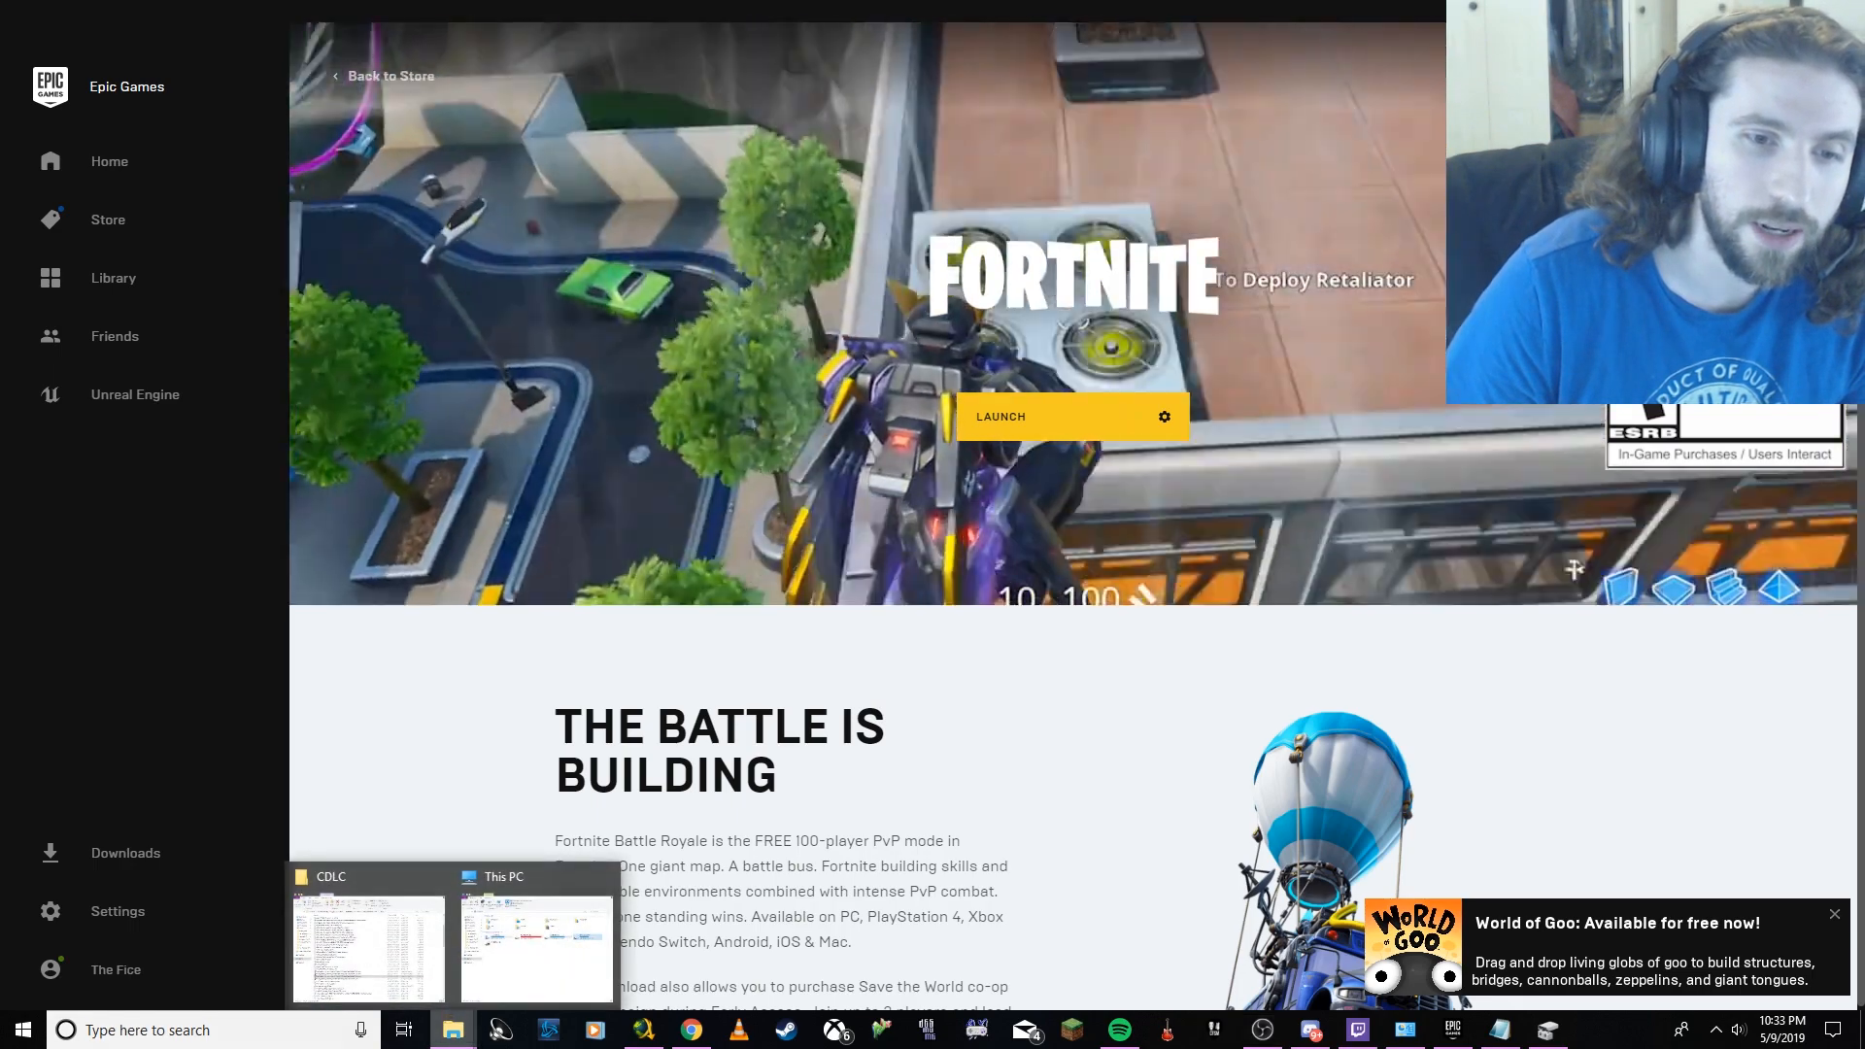
# Bring the This PC drive list forward showing Solid State 2 as G.
pyautogui.click(534, 938)
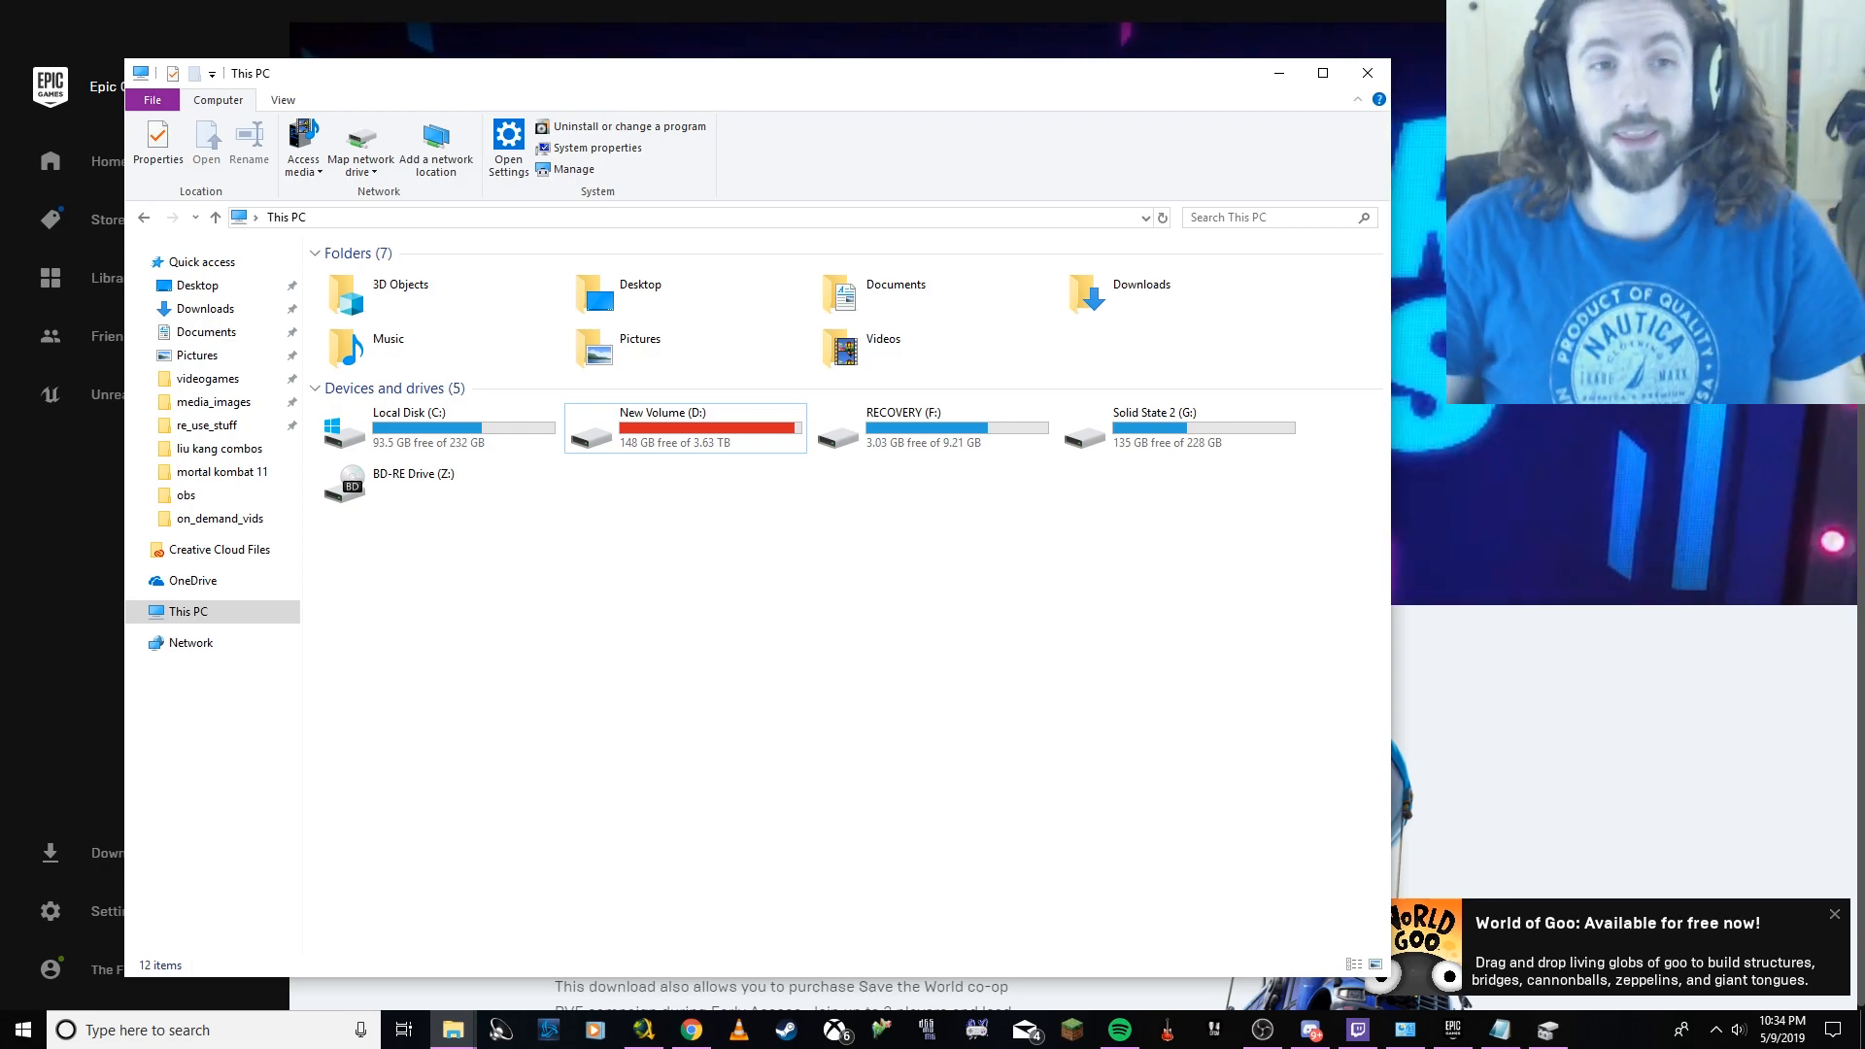
# Search 'cont' from Start, reach Control Panel's Programs and Features, then return to the launcher.
pyautogui.click(19, 1029)
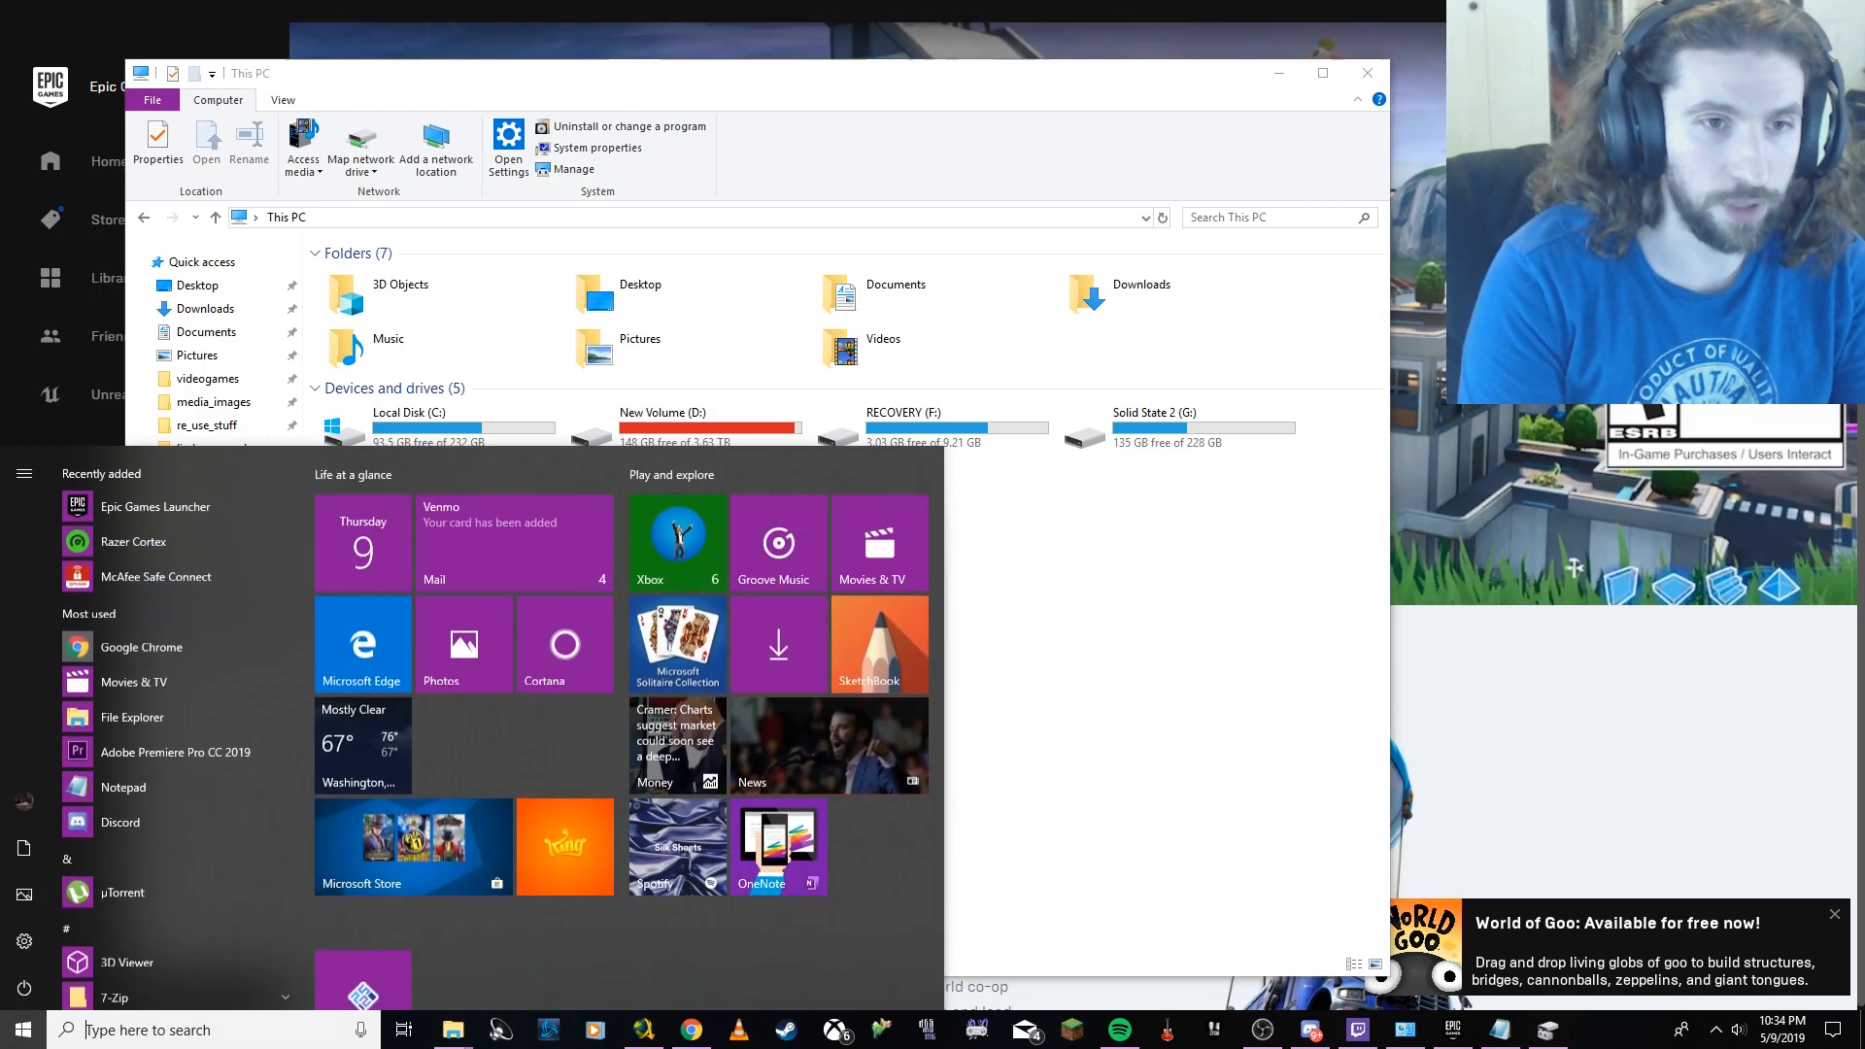
pyautogui.write('cont')
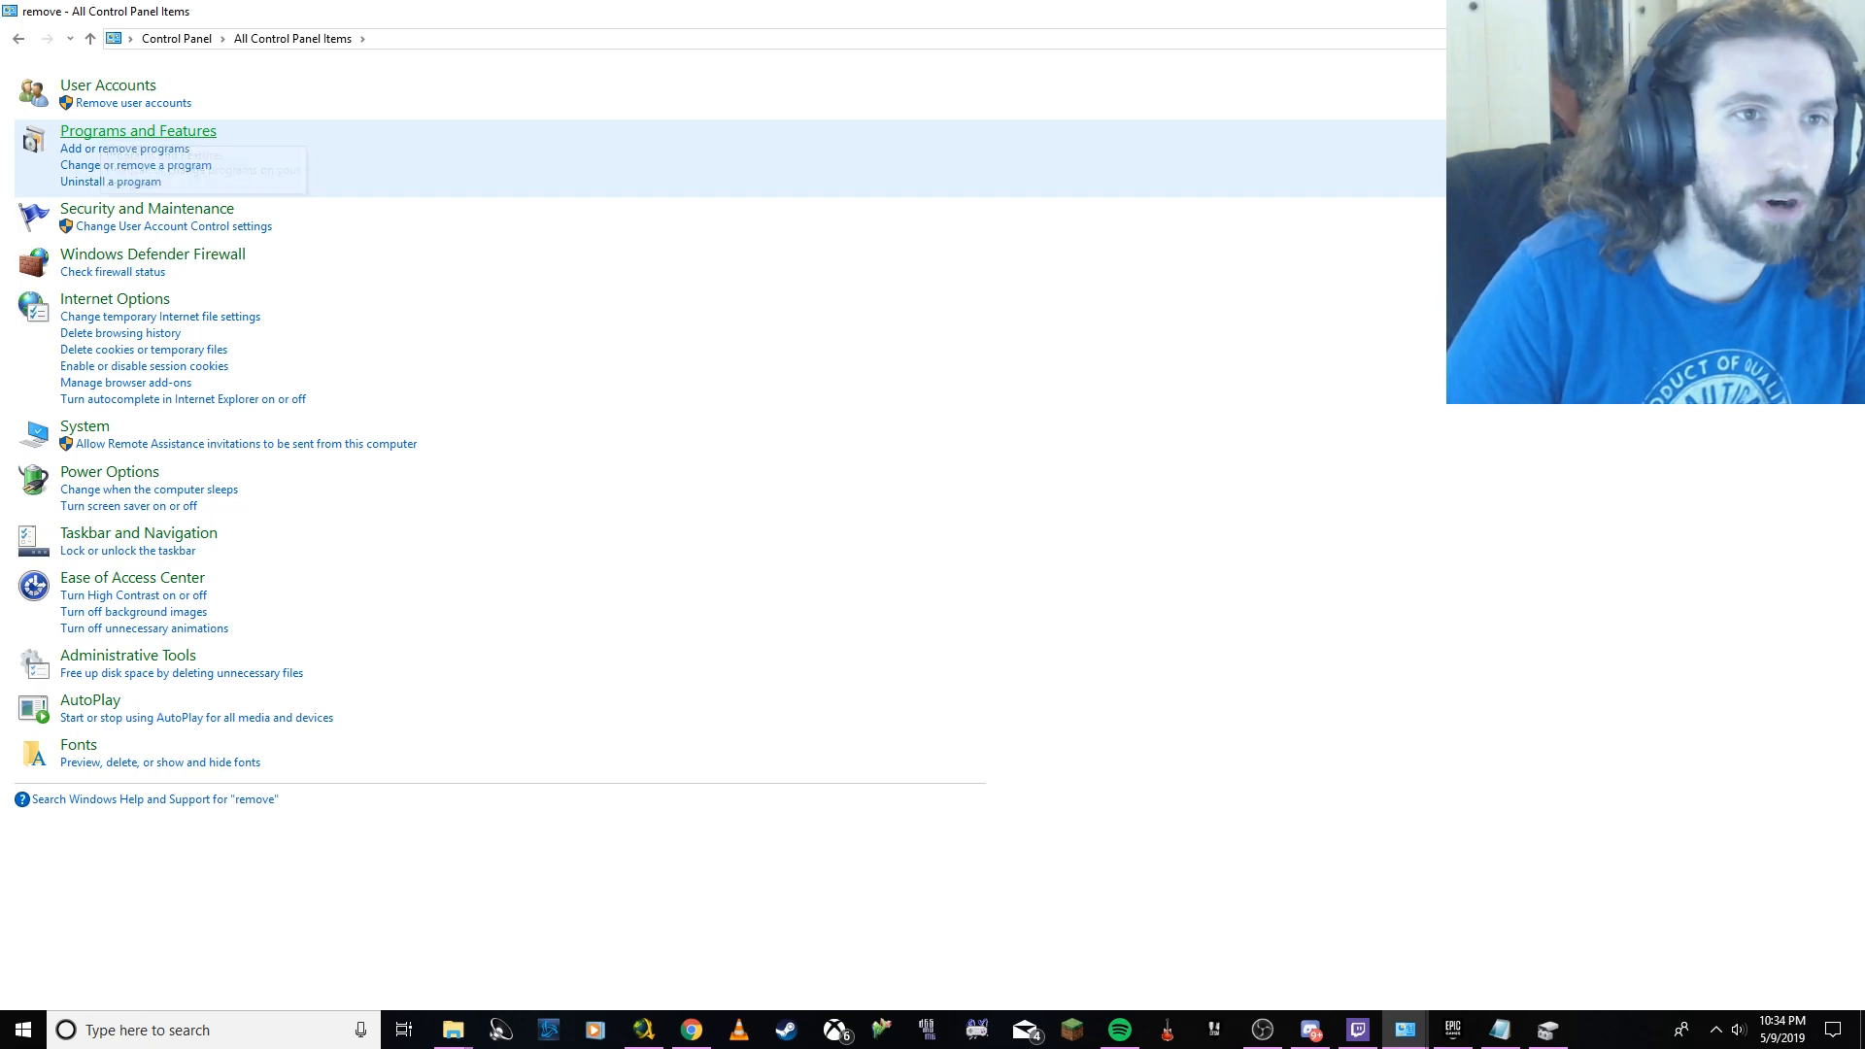
pyautogui.click(136, 130)
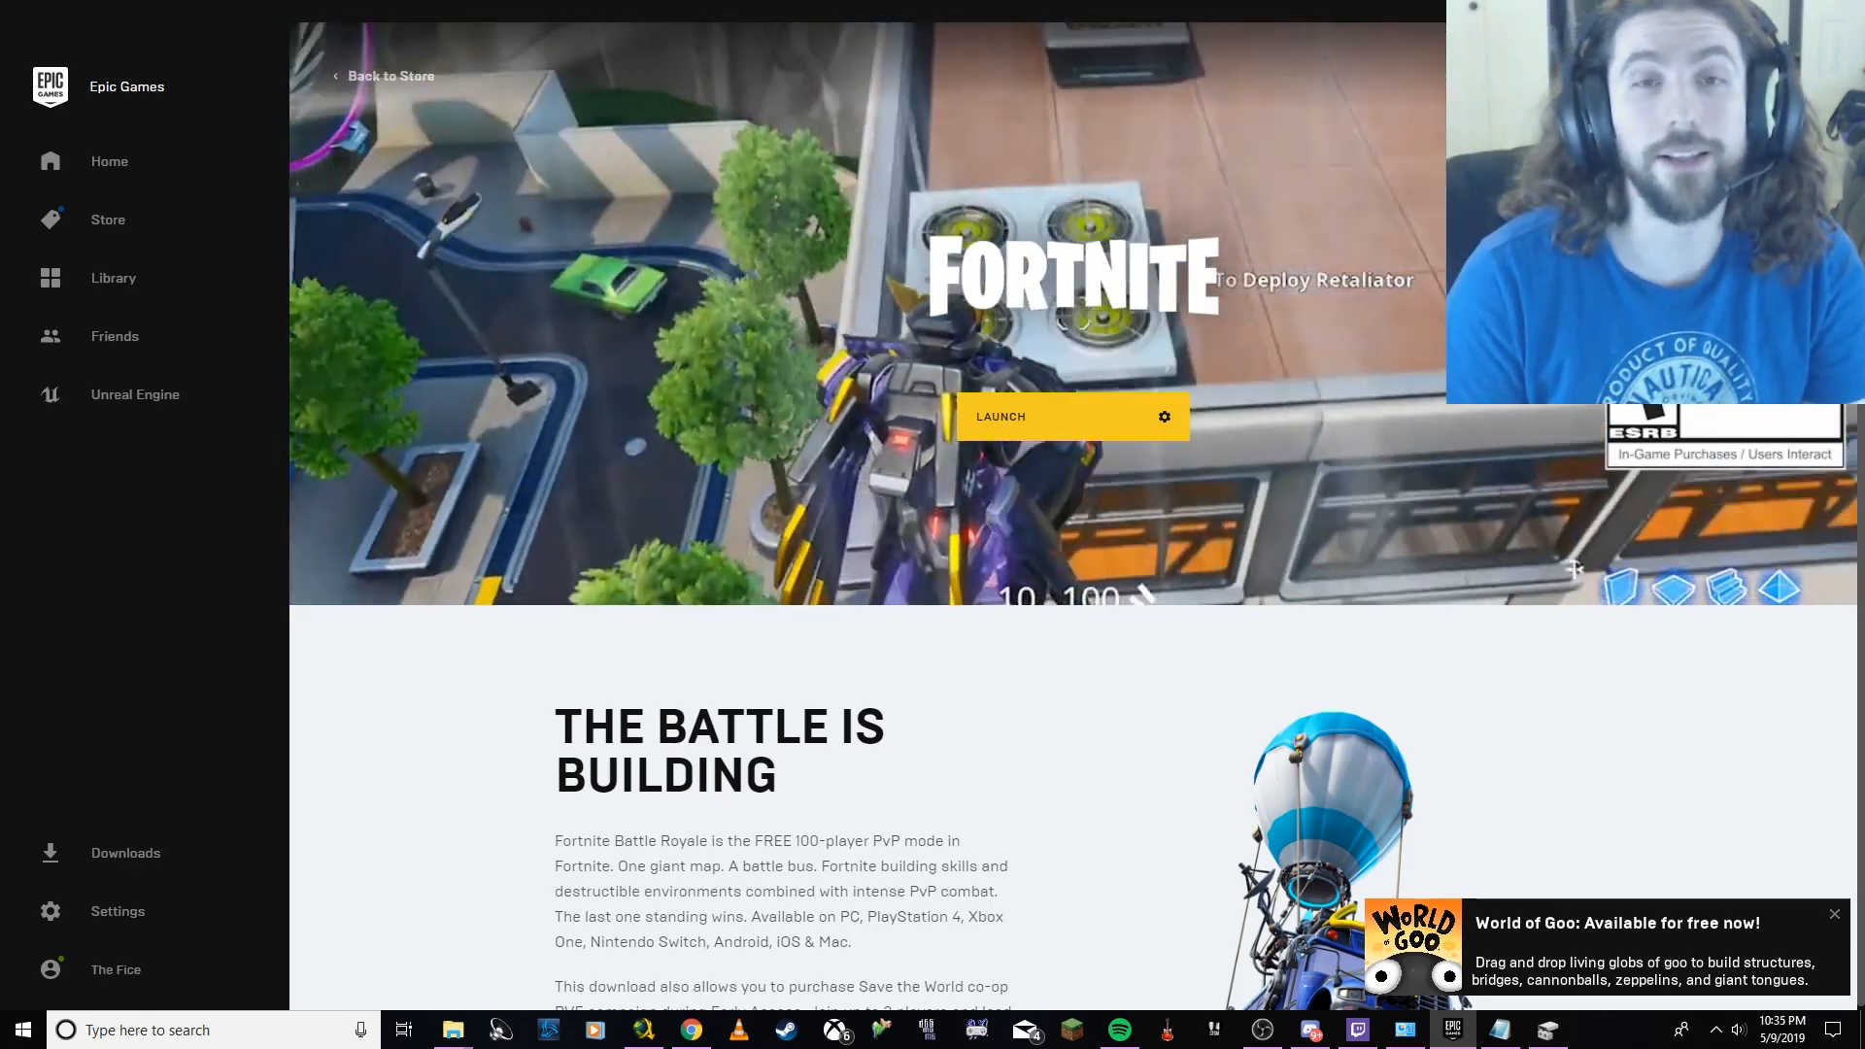
# Reopen Disk Management, confirm Solid State 2 is on G, then close the tool.
pyautogui.click(20, 1030)
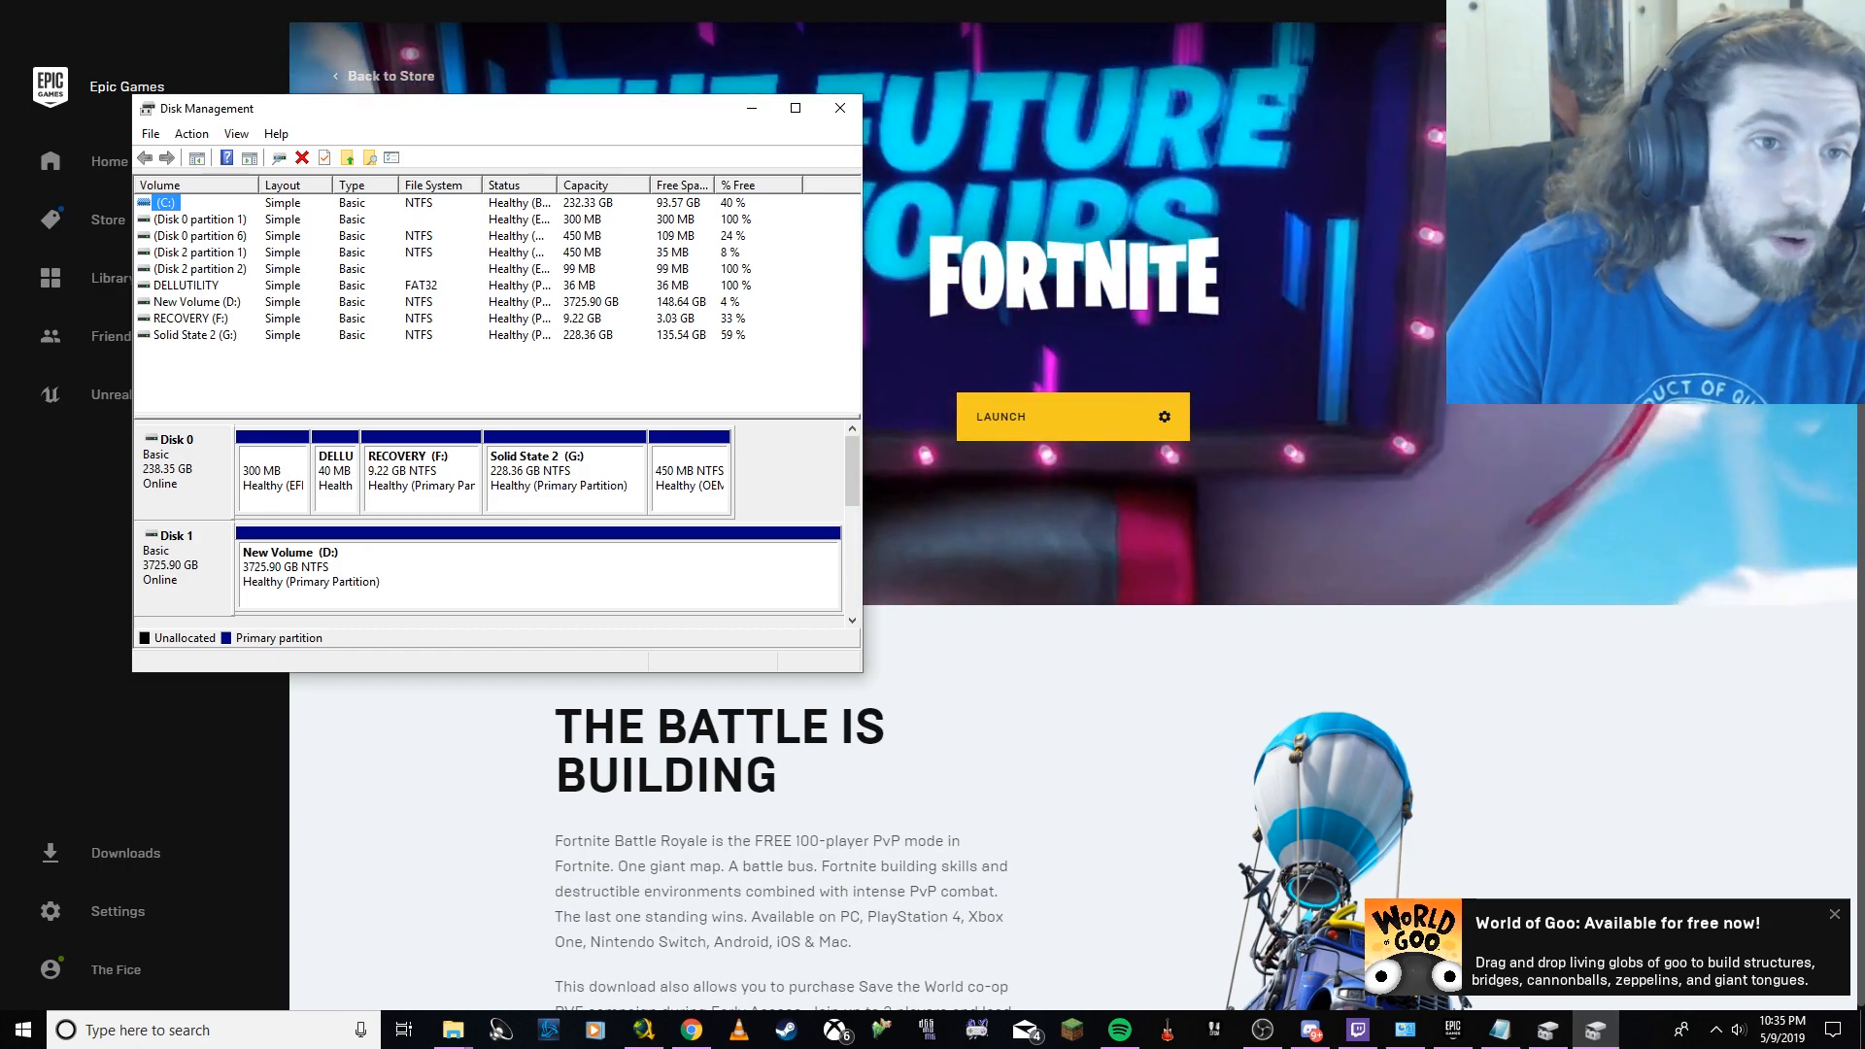
pyautogui.rightClick(191, 334)
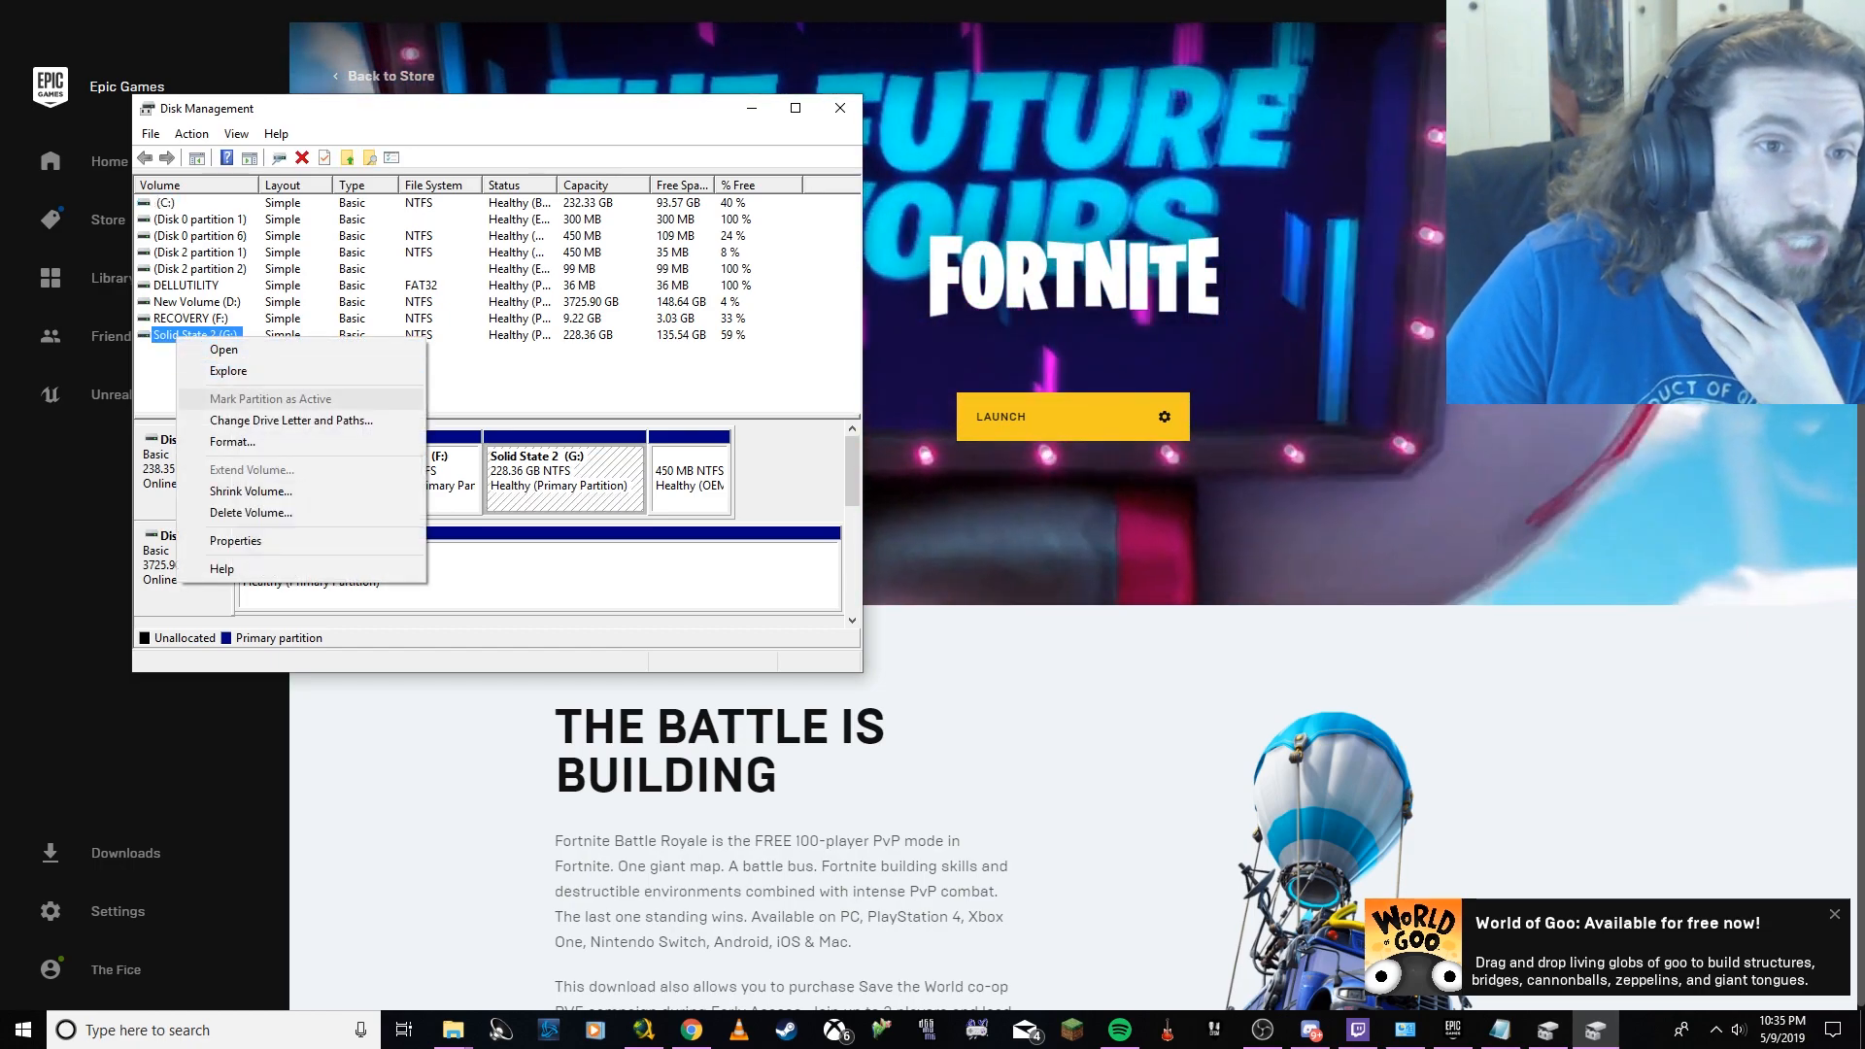
pyautogui.click(289, 420)
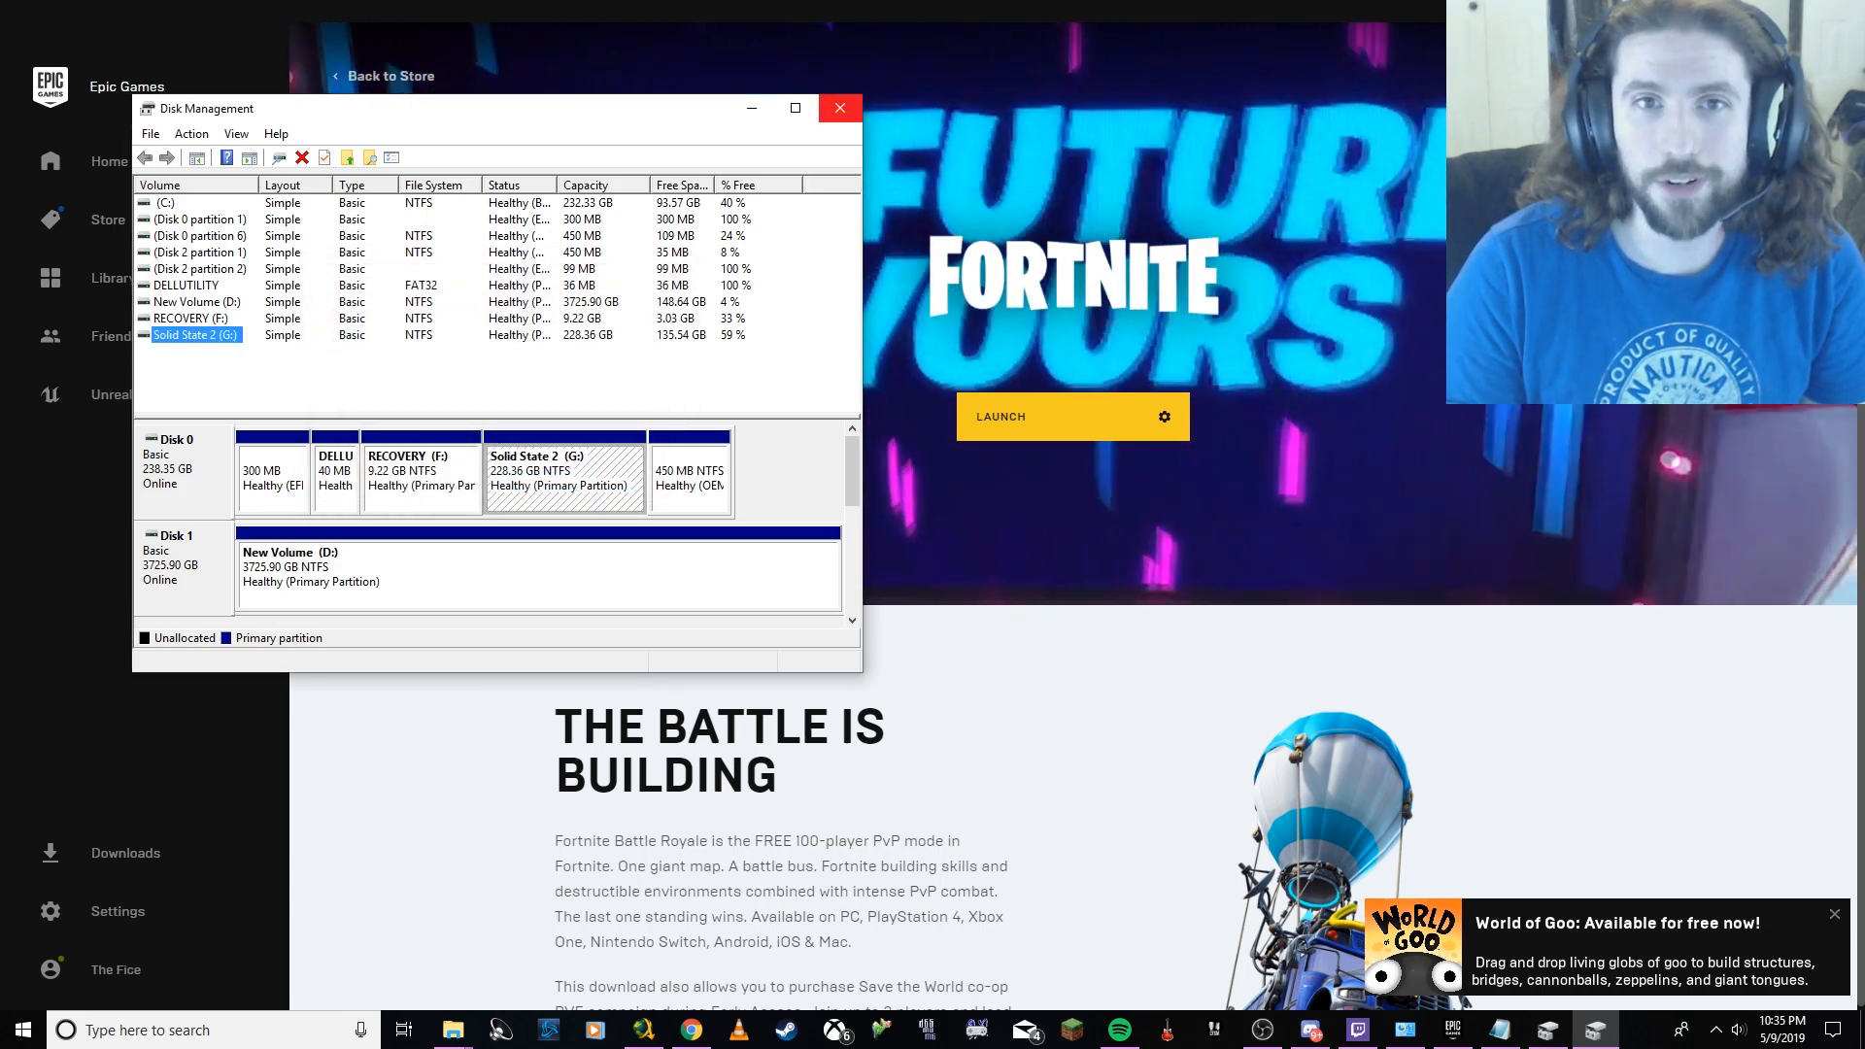
pyautogui.click(839, 109)
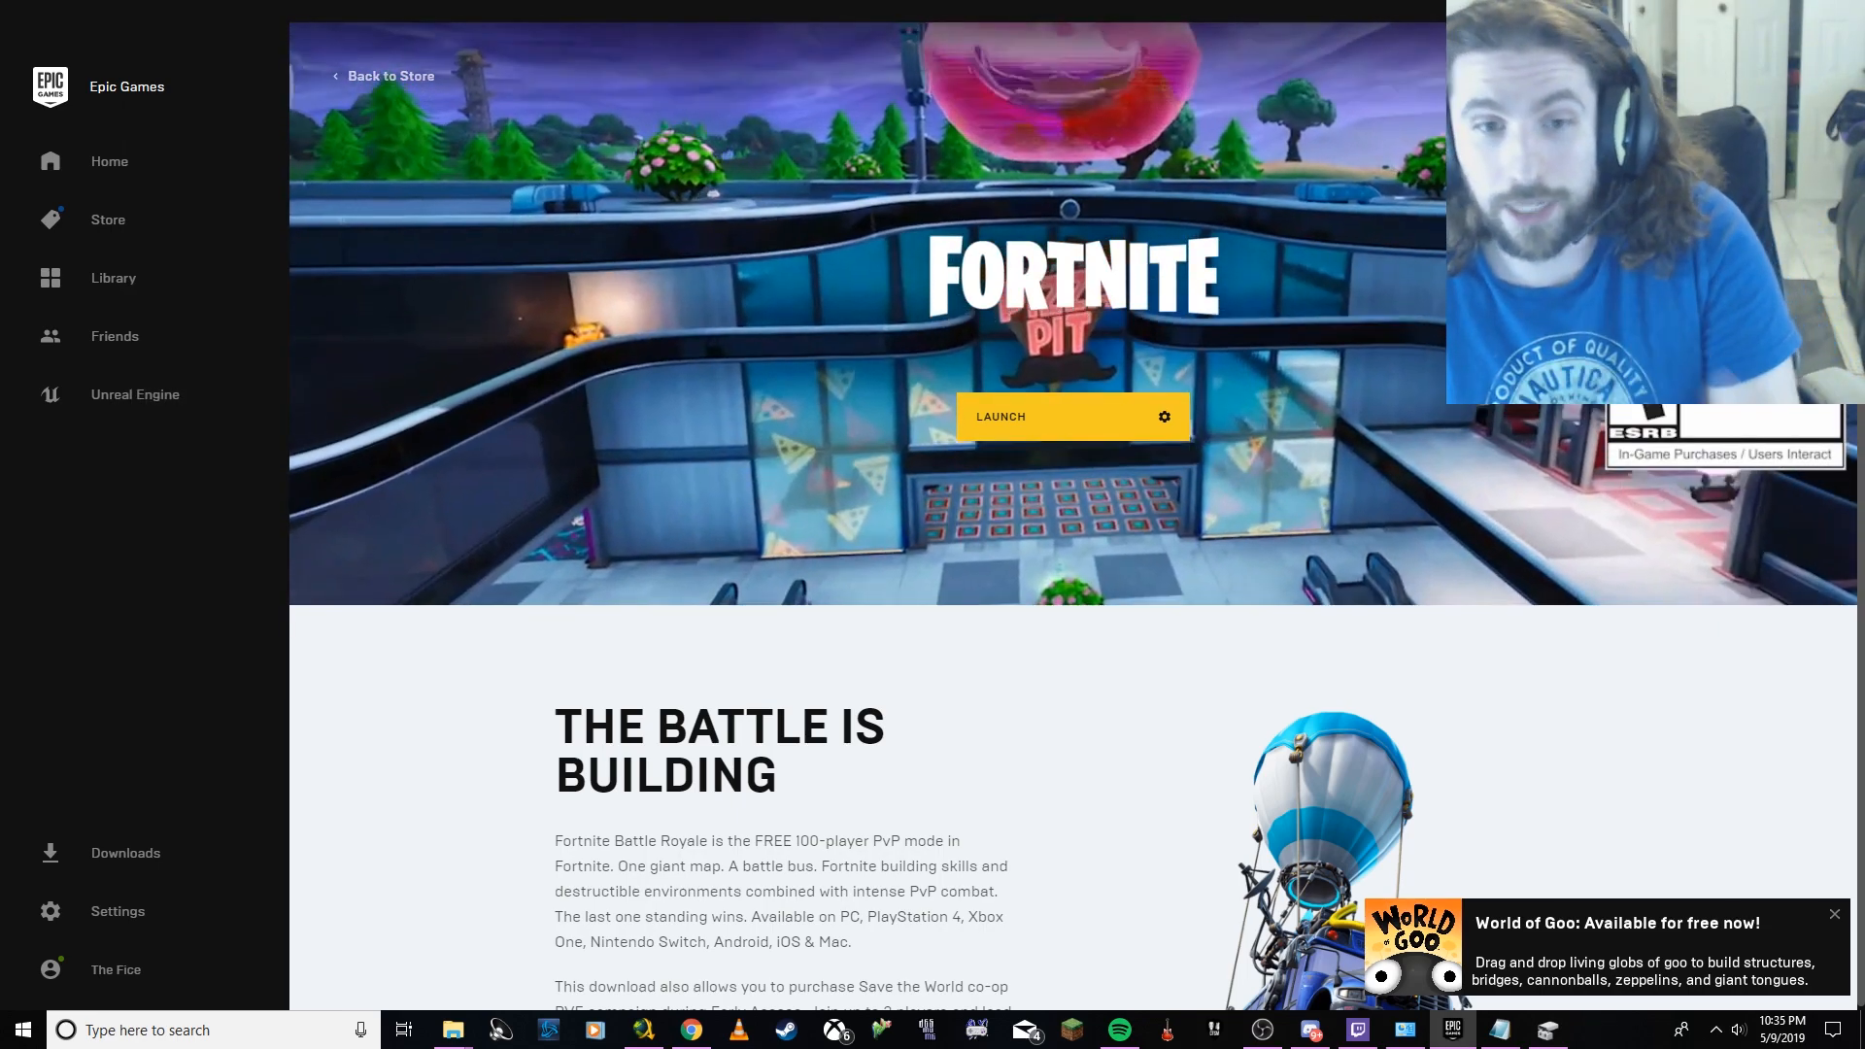